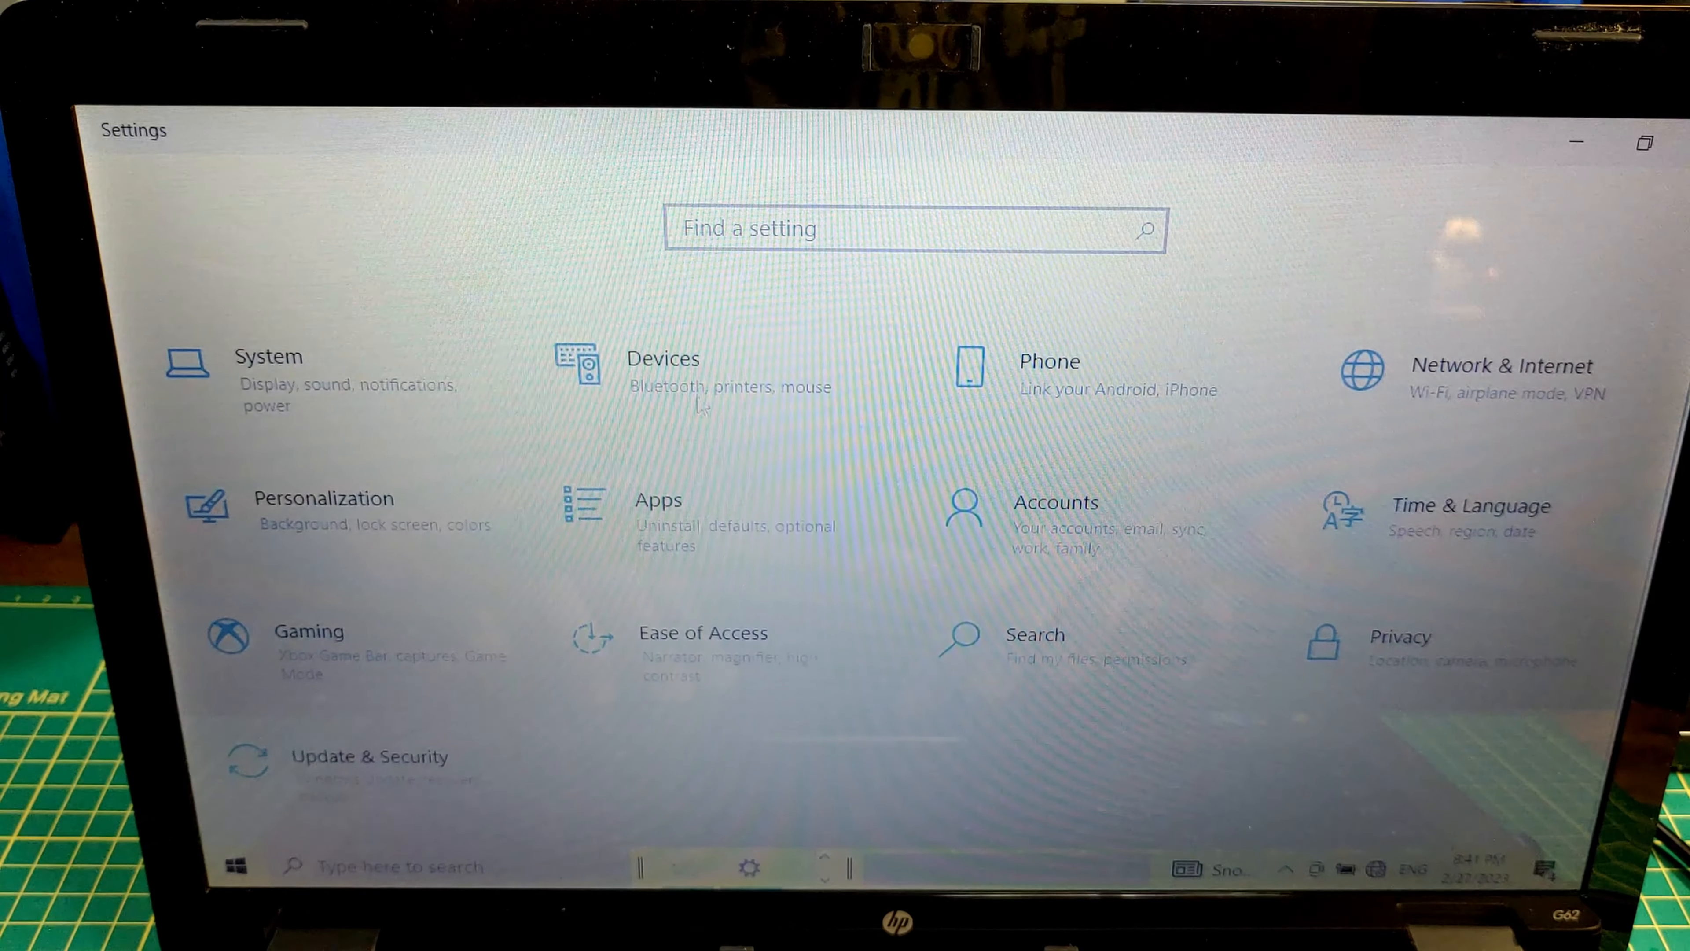
Find 'power' in Settings and keep plugged-in sleep at 20 minutes on the Power & sleep page.
left_click(857, 228)
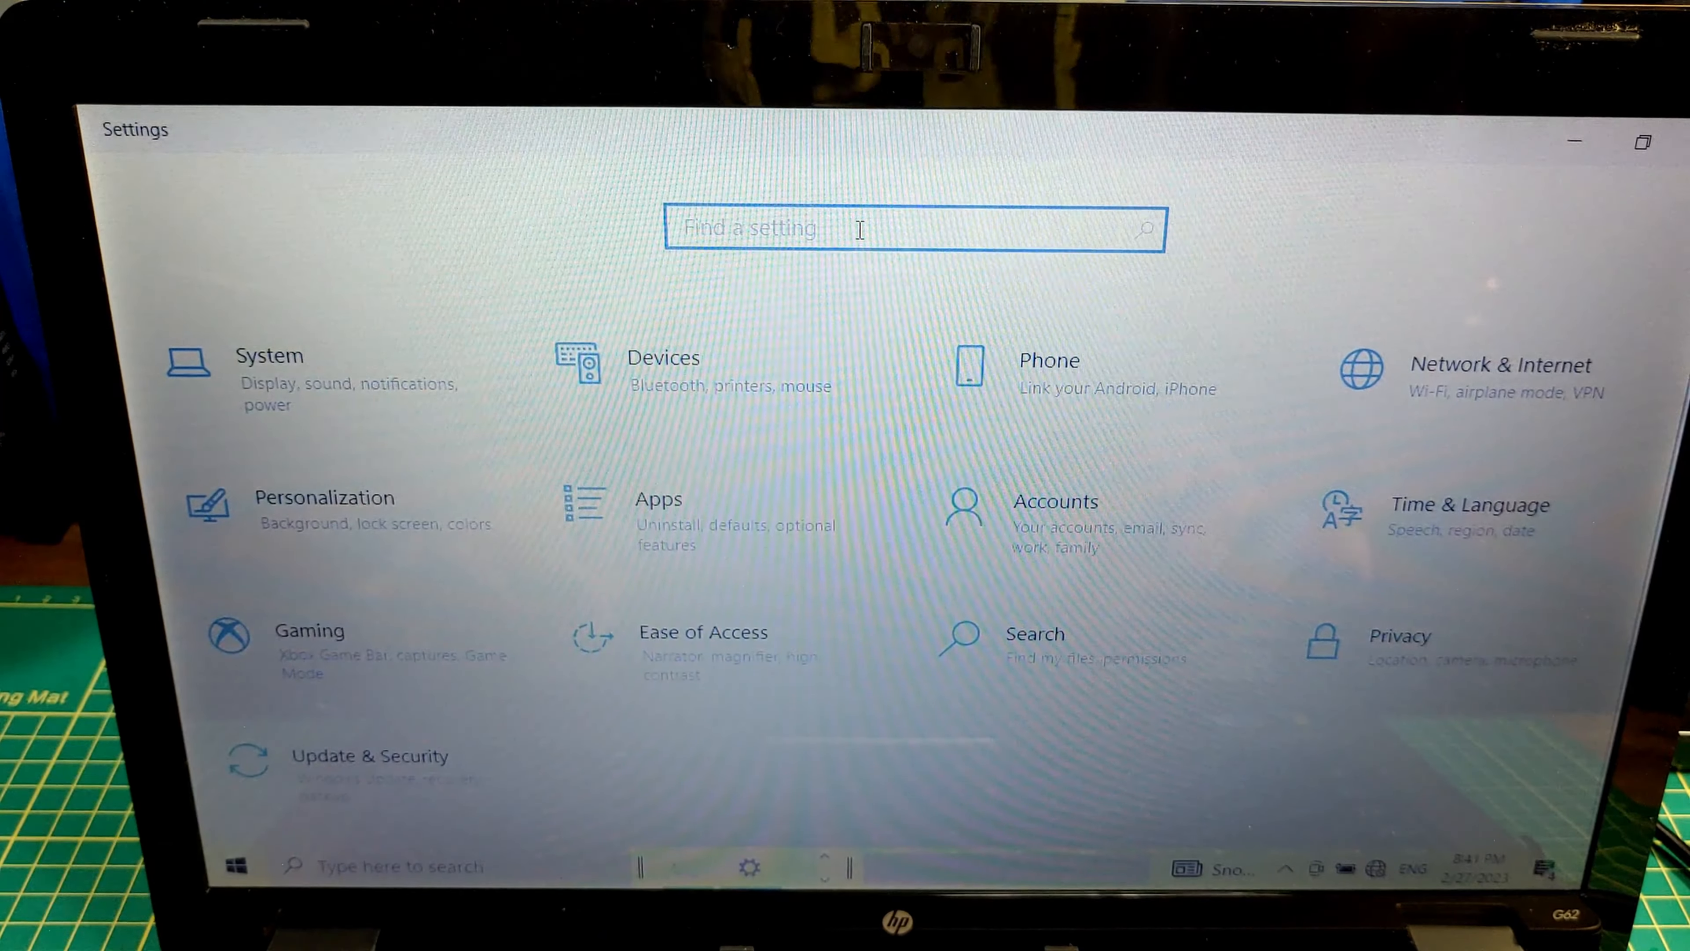
type("power")
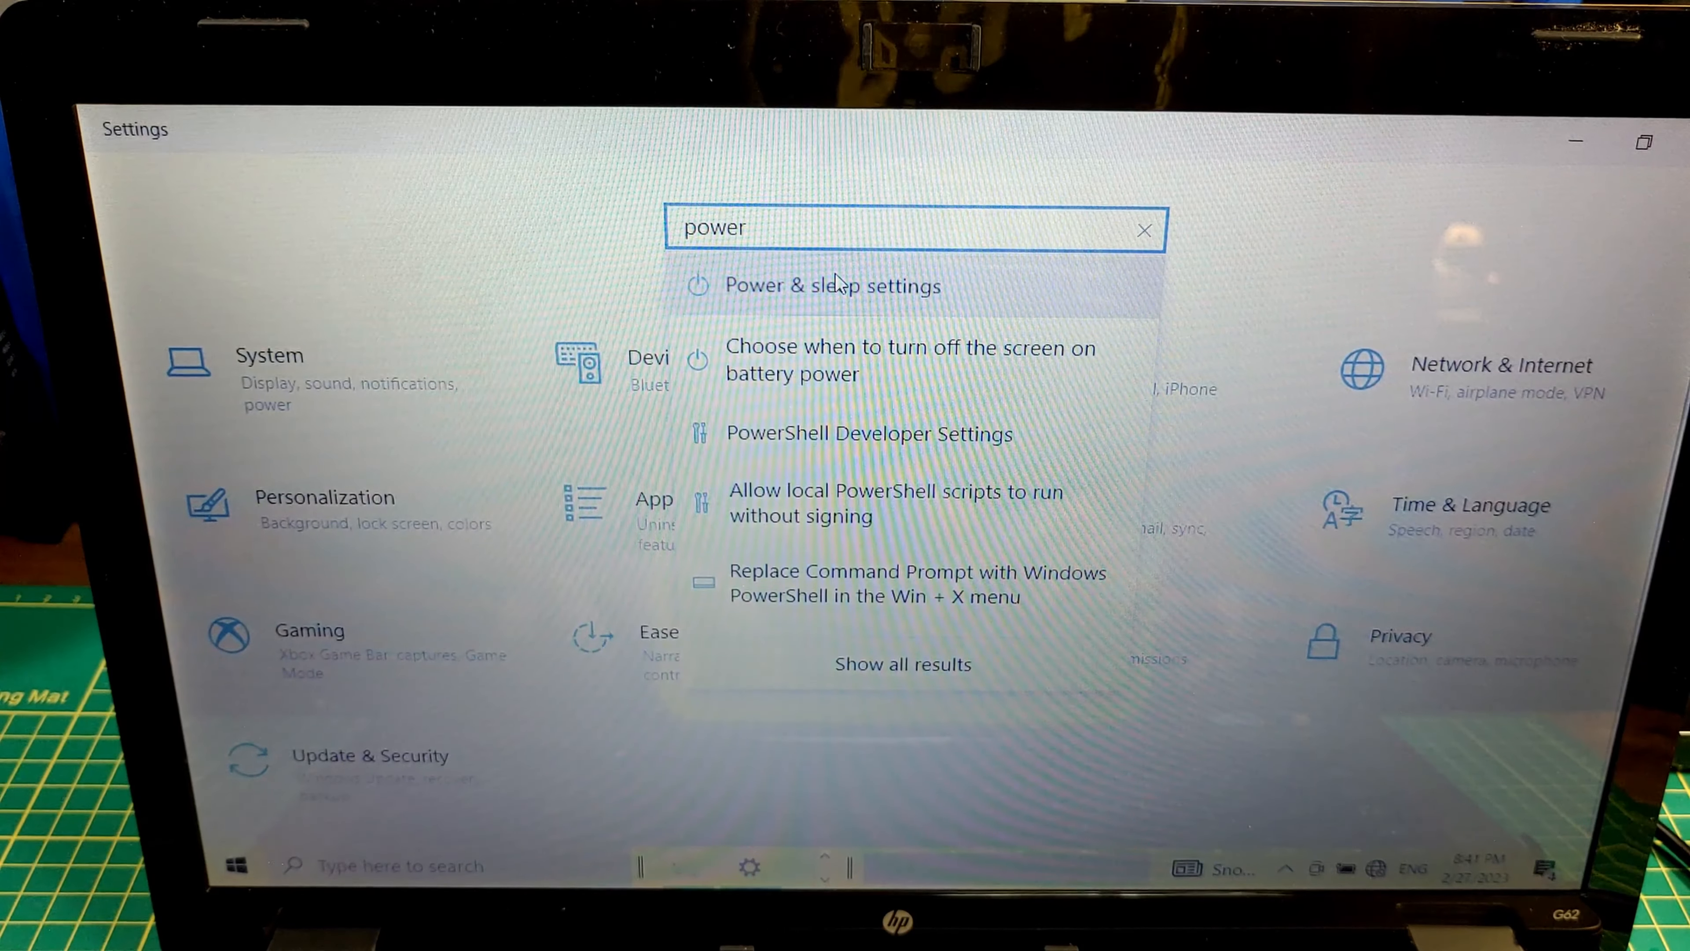
left_click(831, 284)
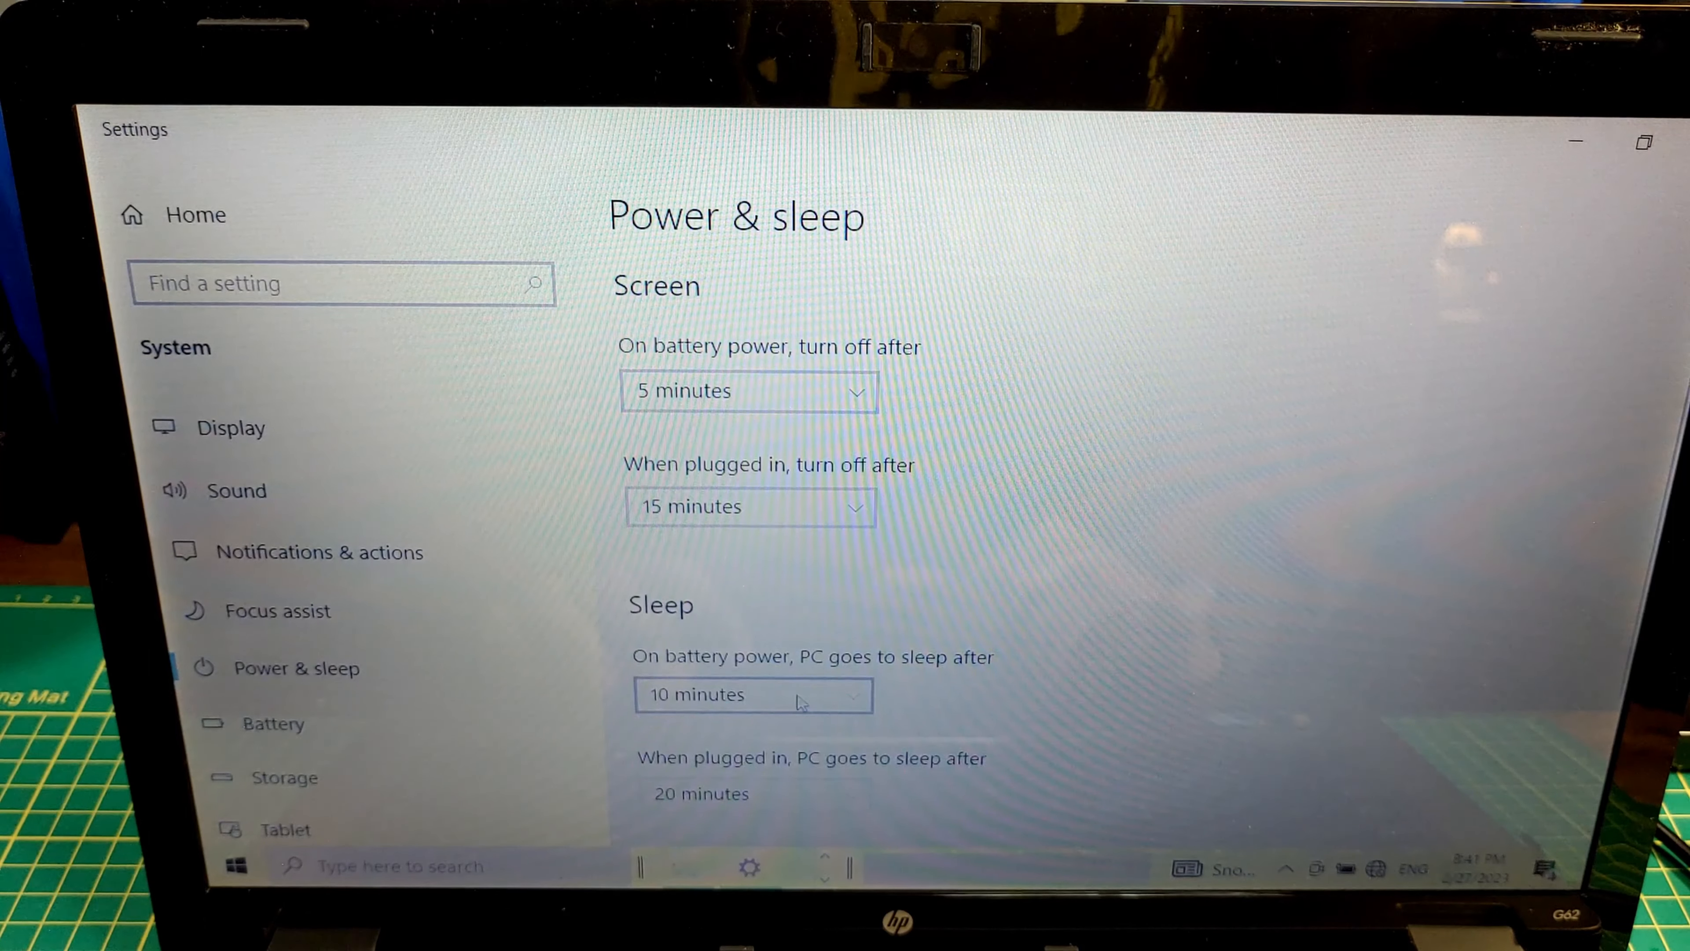
scroll("down", 3)
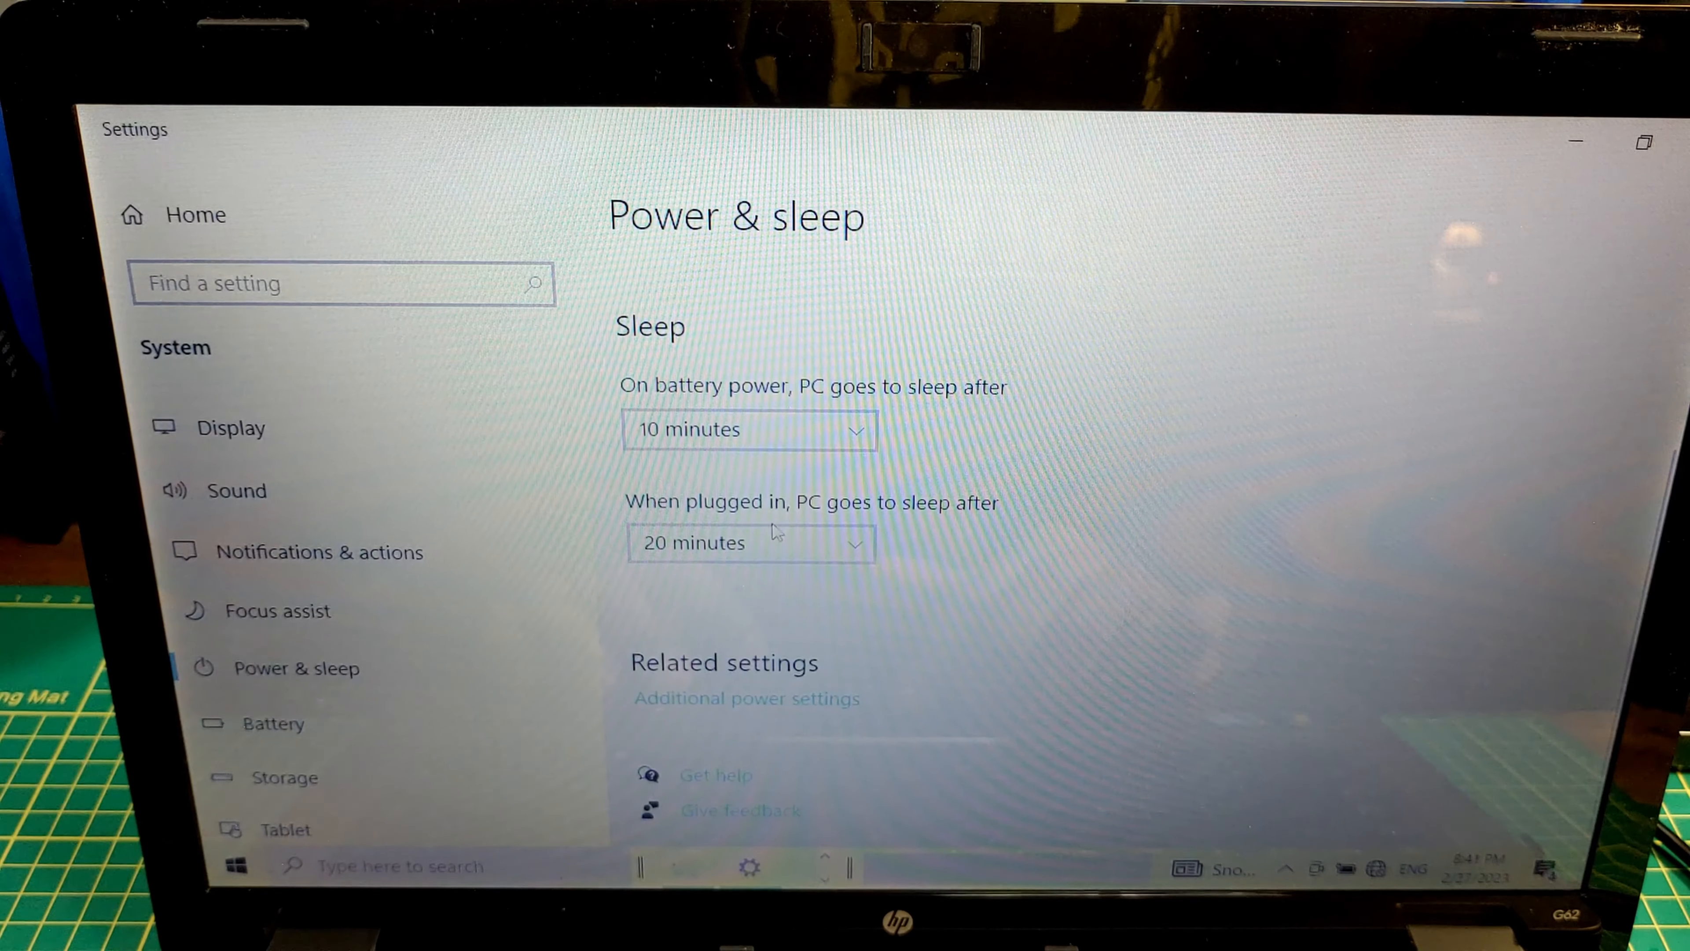
left_click(749, 542)
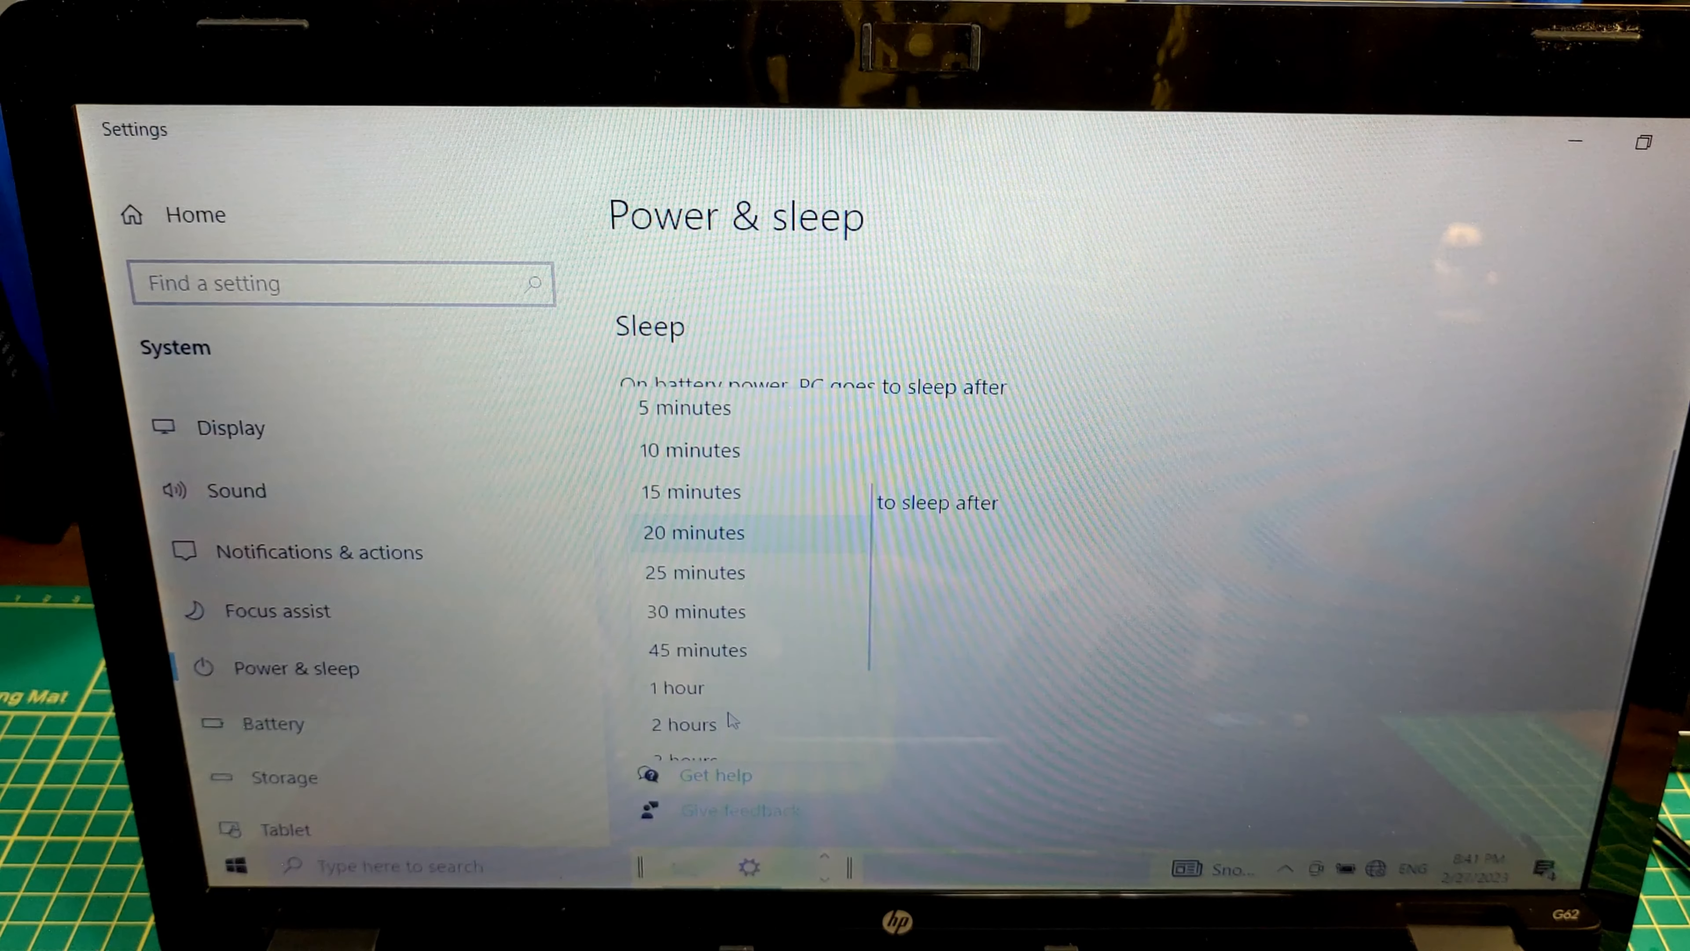
left_click(688, 450)
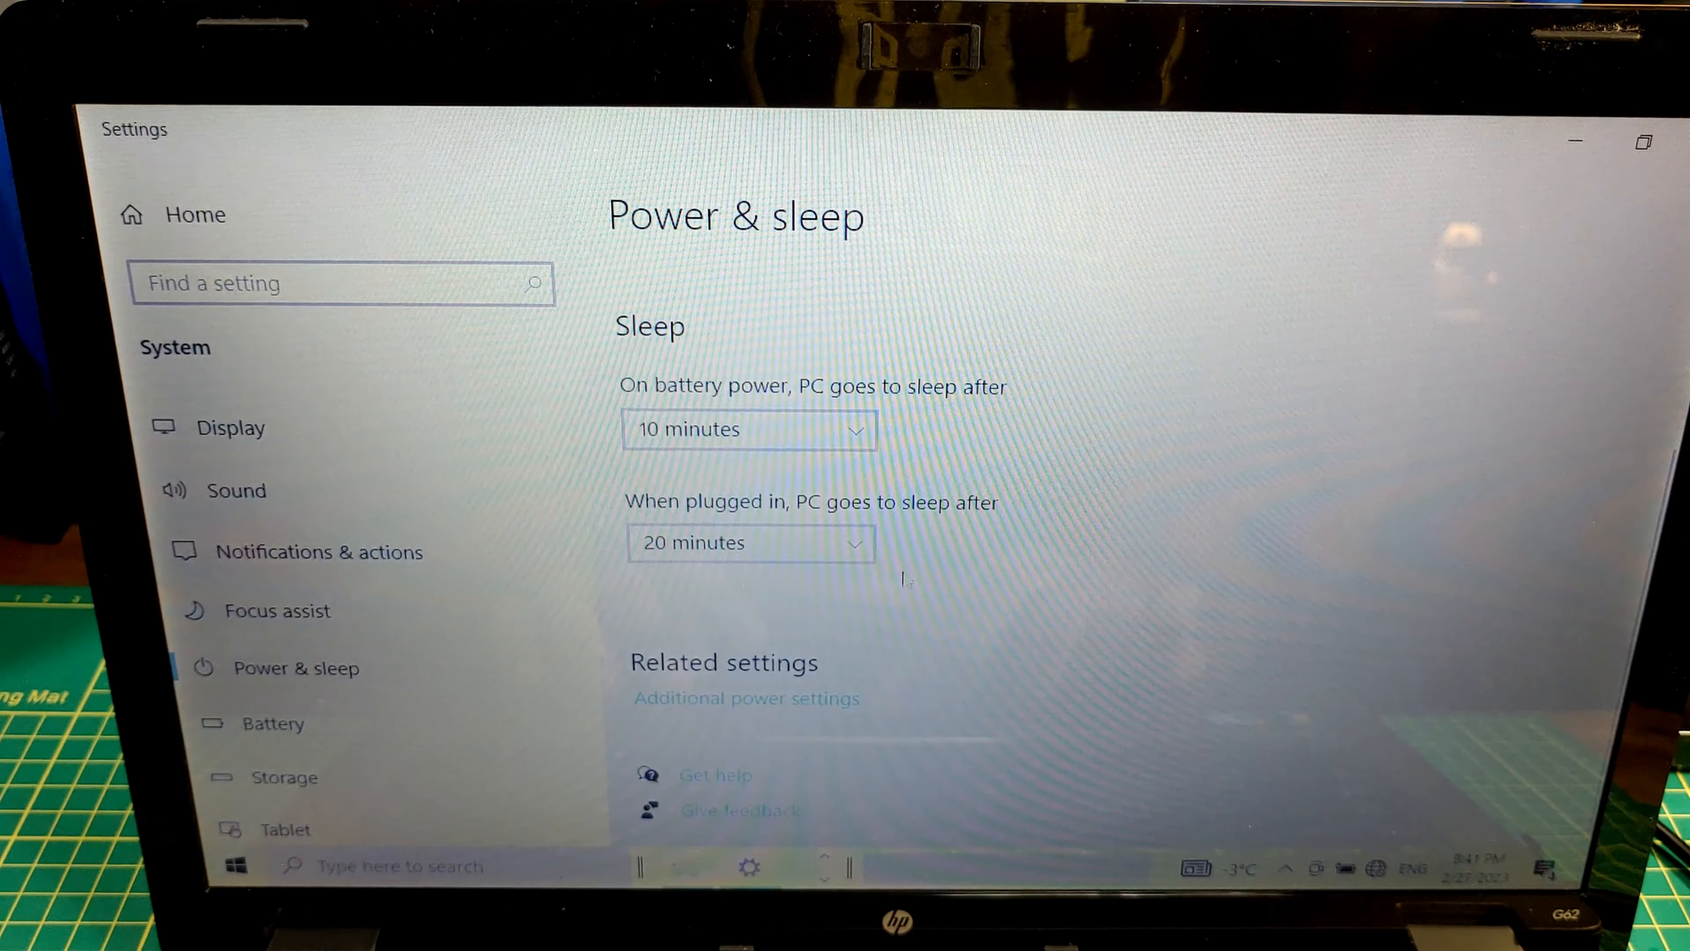
scroll("up", 3)
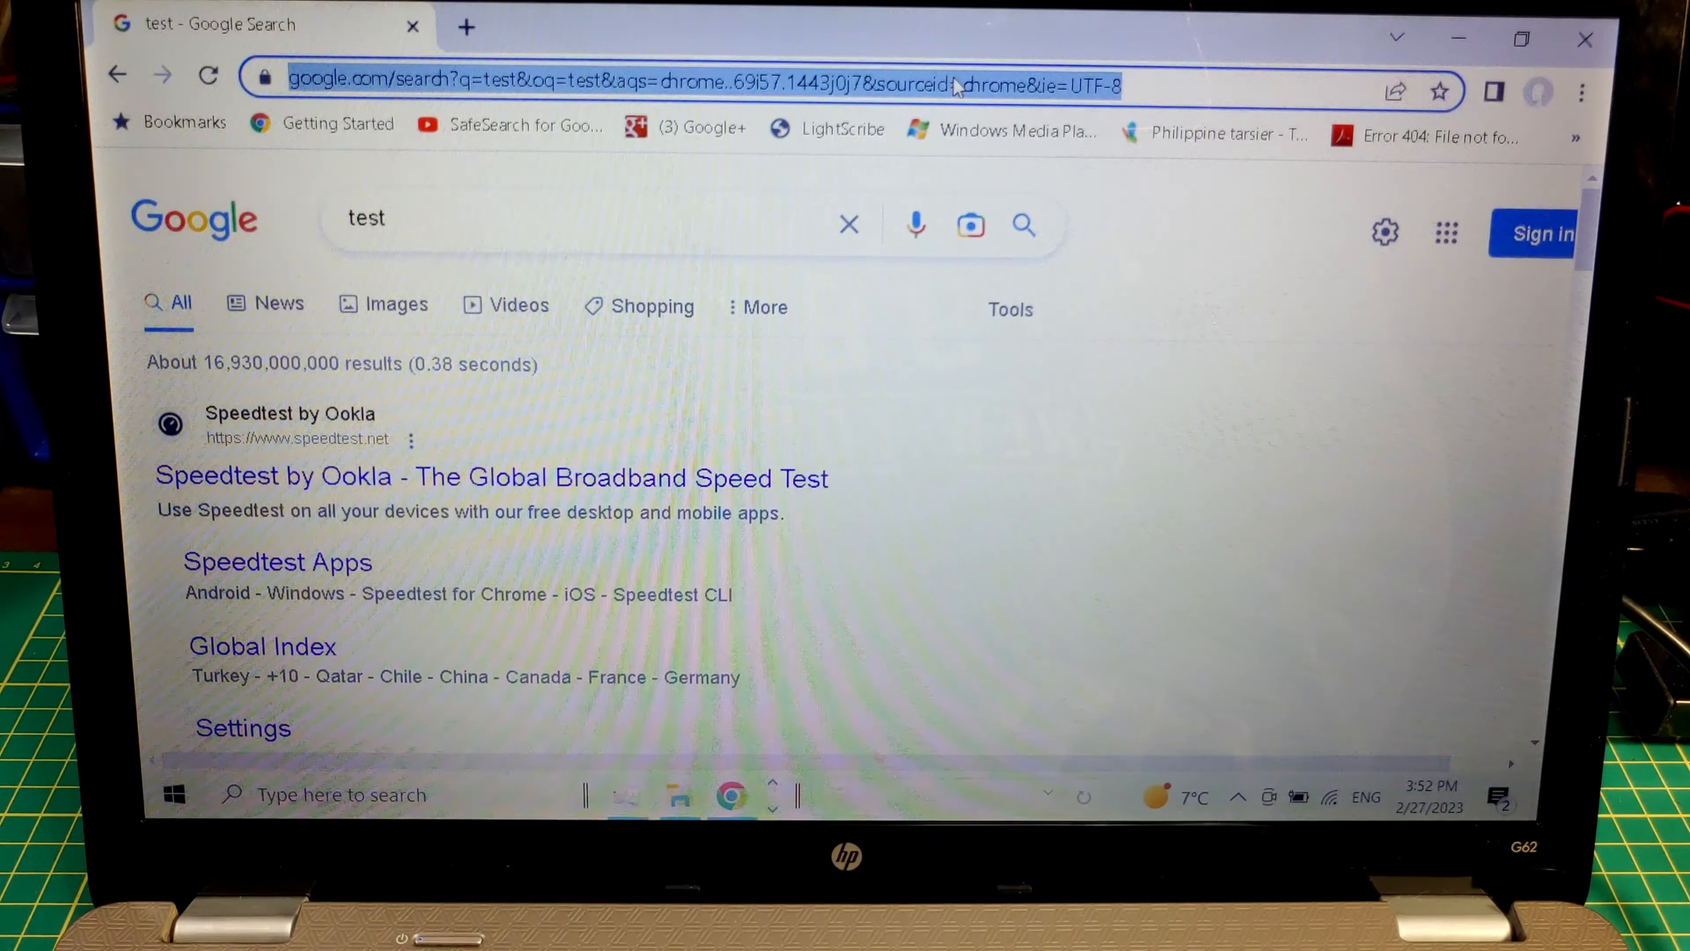
Search 'macrium reflect', reach the macrium.com free trial page and request the Reflect 8 download.
type("macrium reflect")
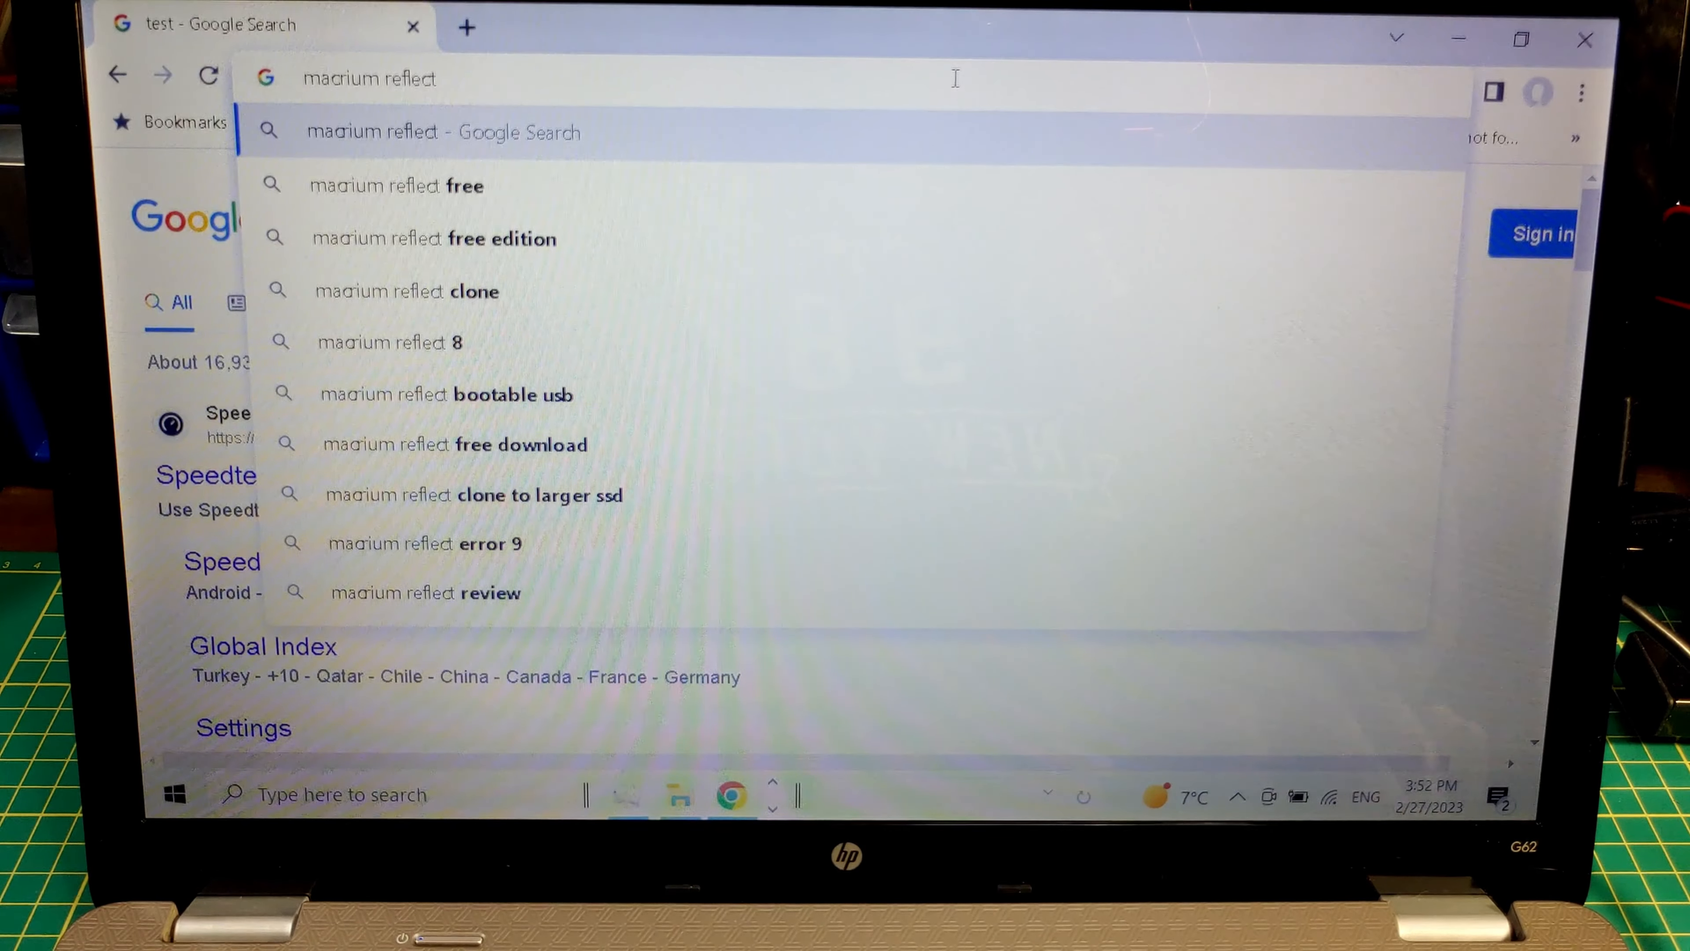
key("Enter")
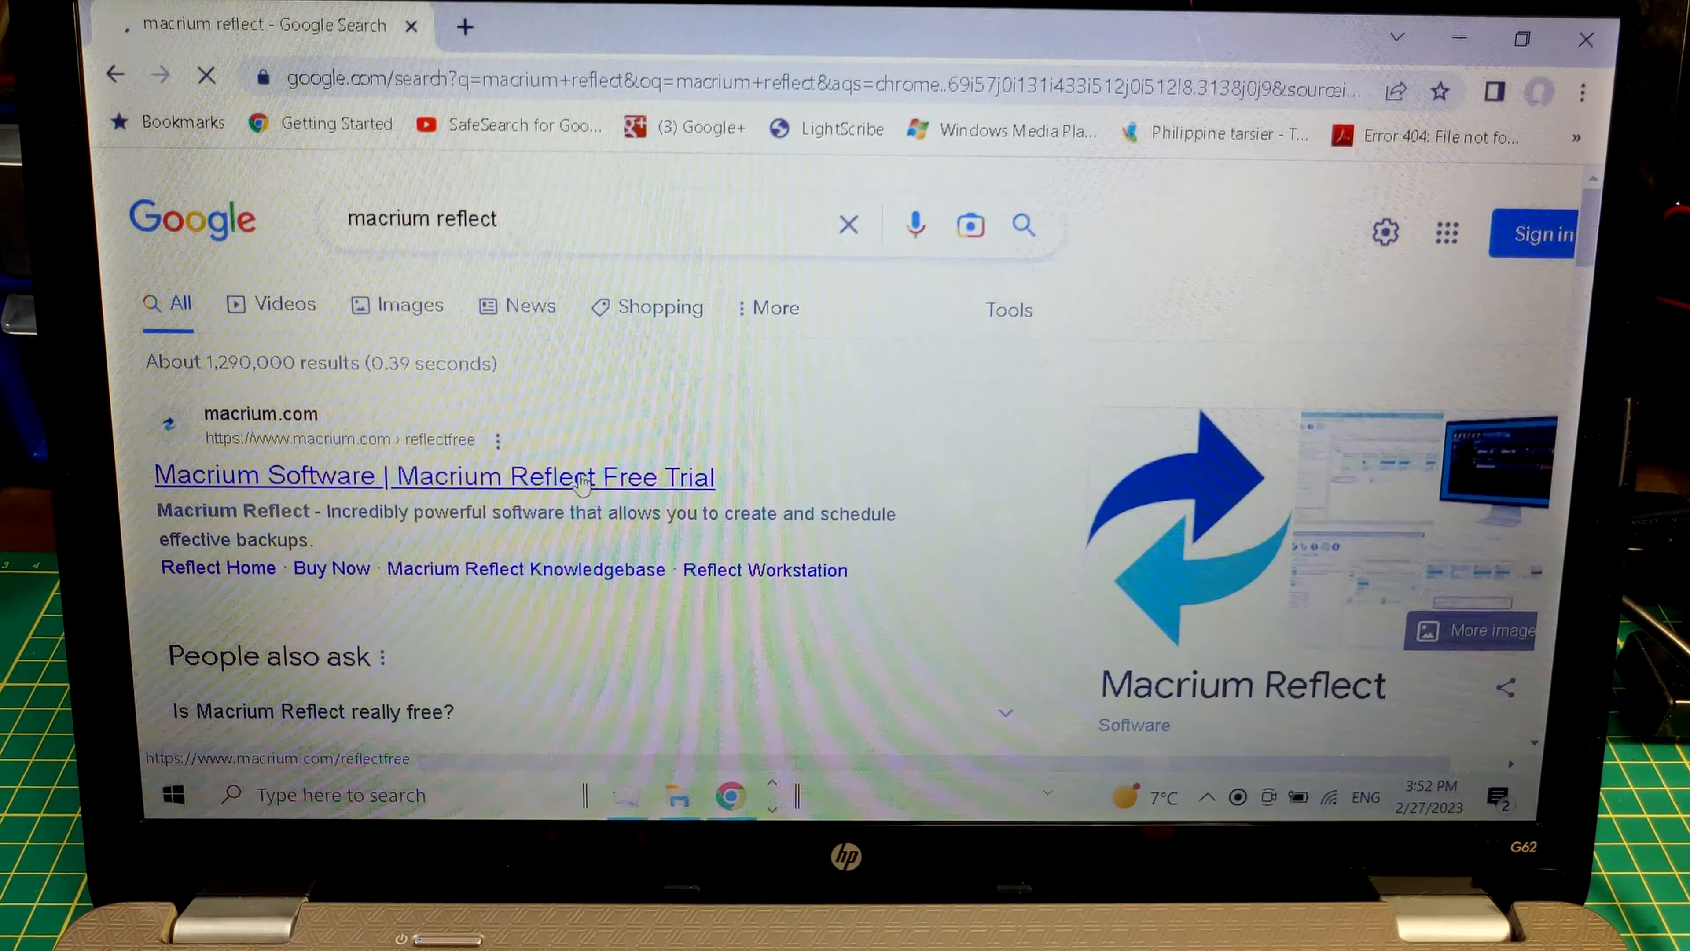
left_click(434, 477)
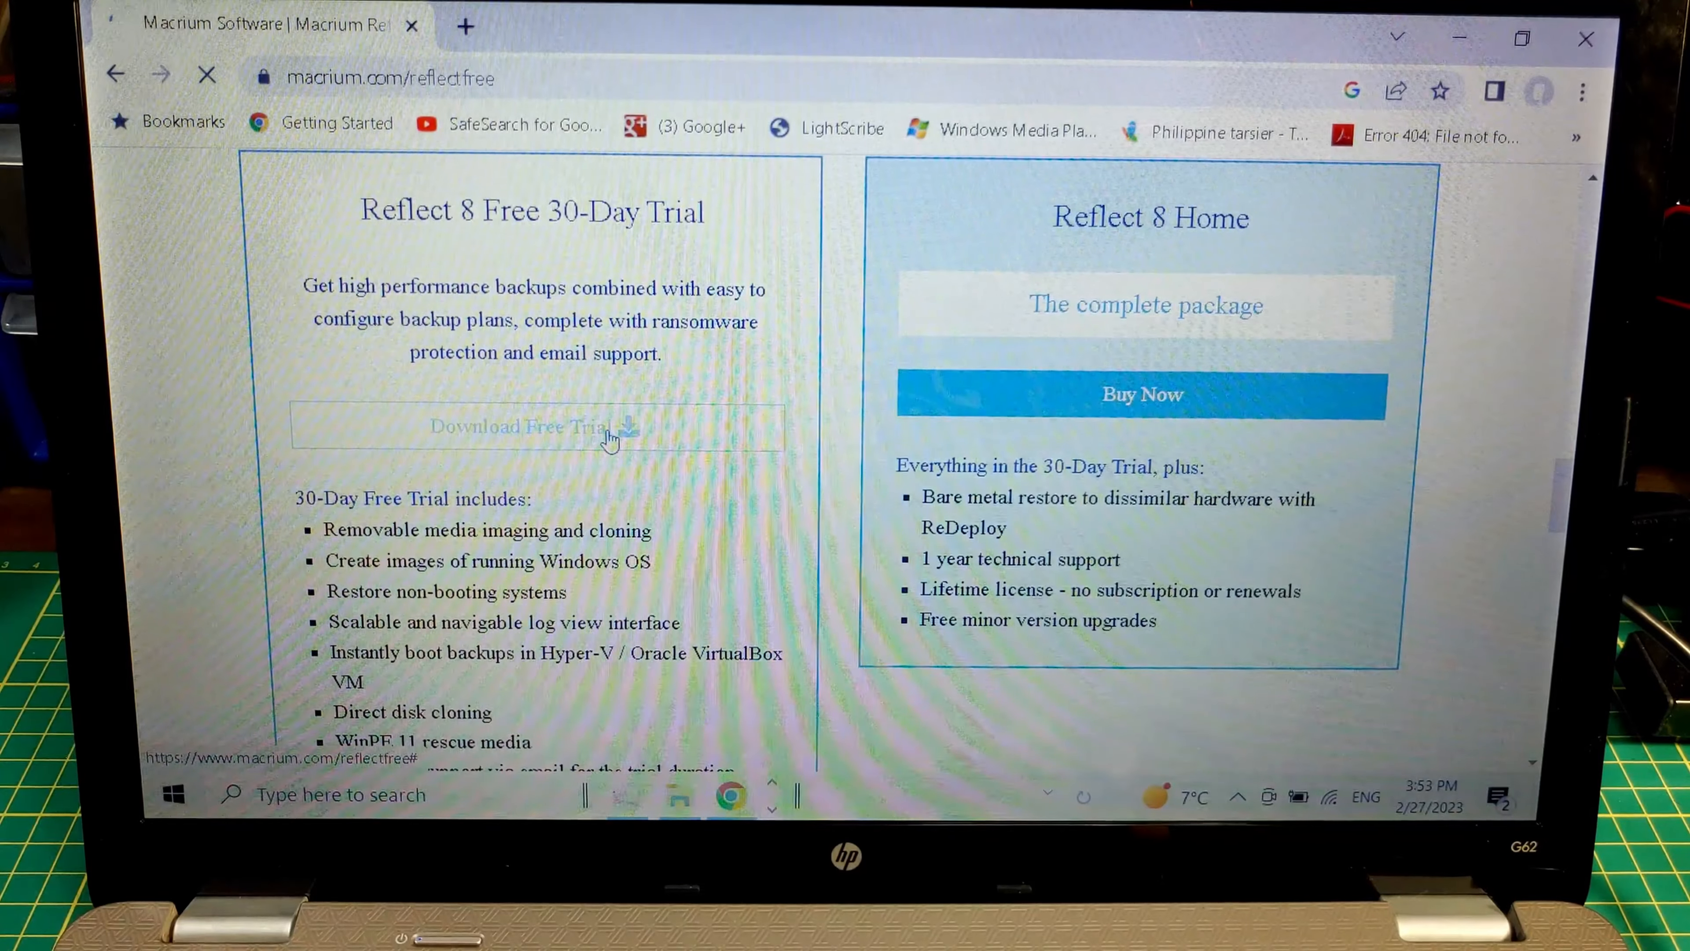
left_click(529, 427)
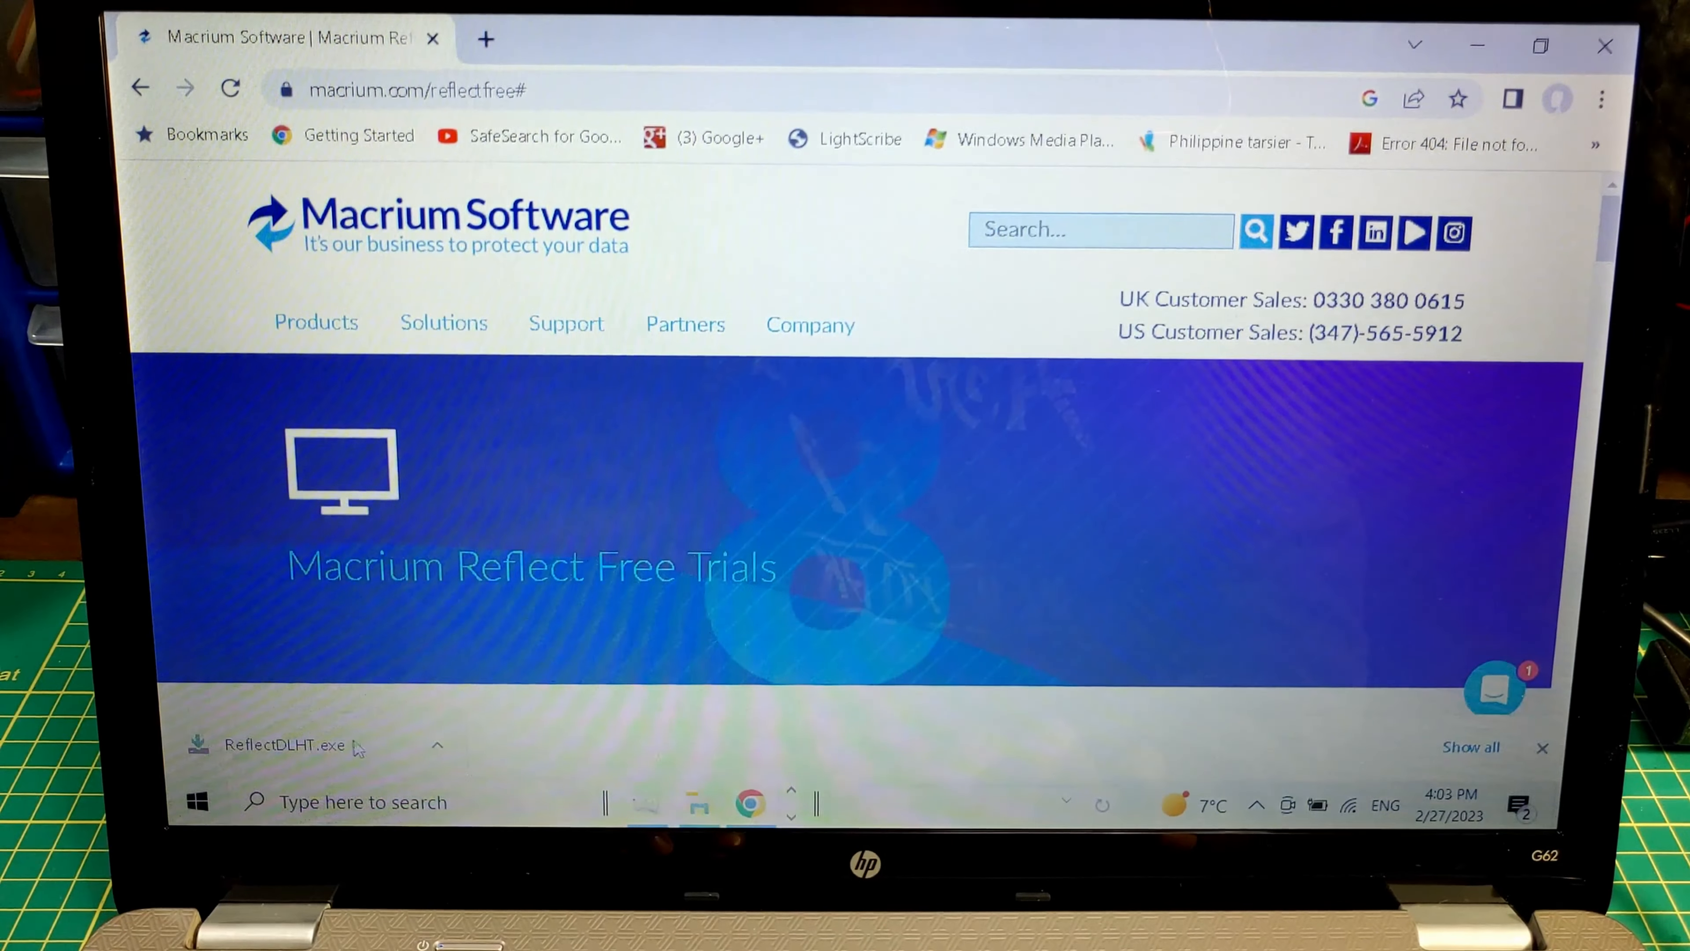
Run ReflectDLHT.exe, download and install Reflect Free 8, allowing UAC, and launch it.
left_click(287, 745)
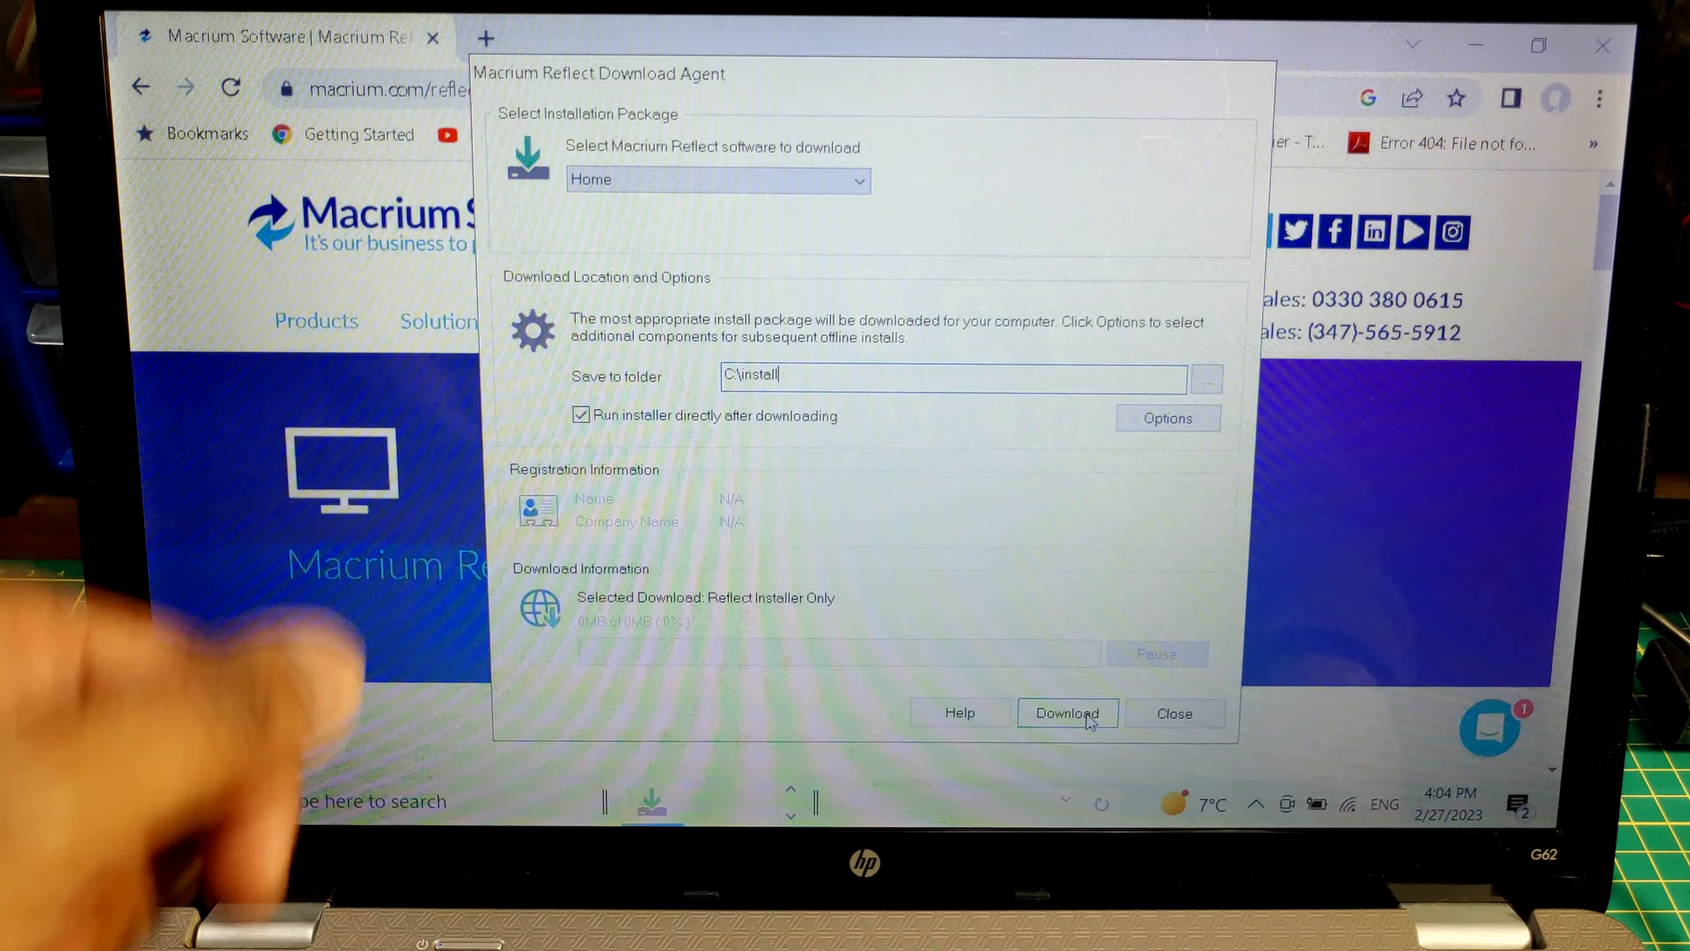
left_click(1066, 713)
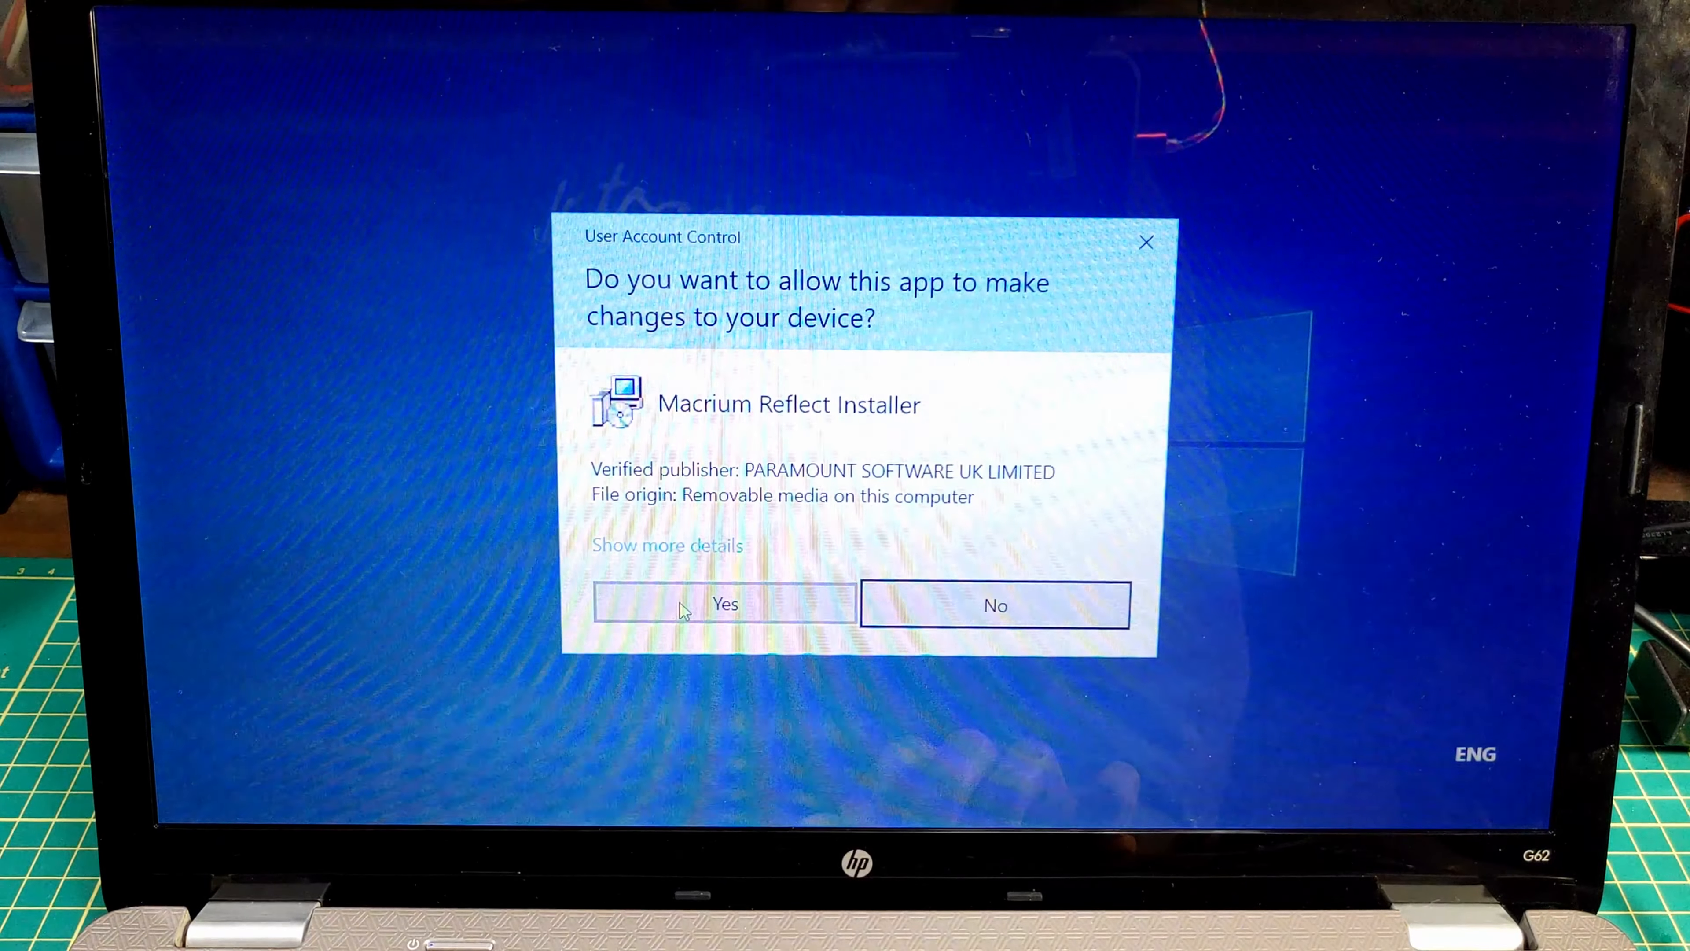
left_click(724, 602)
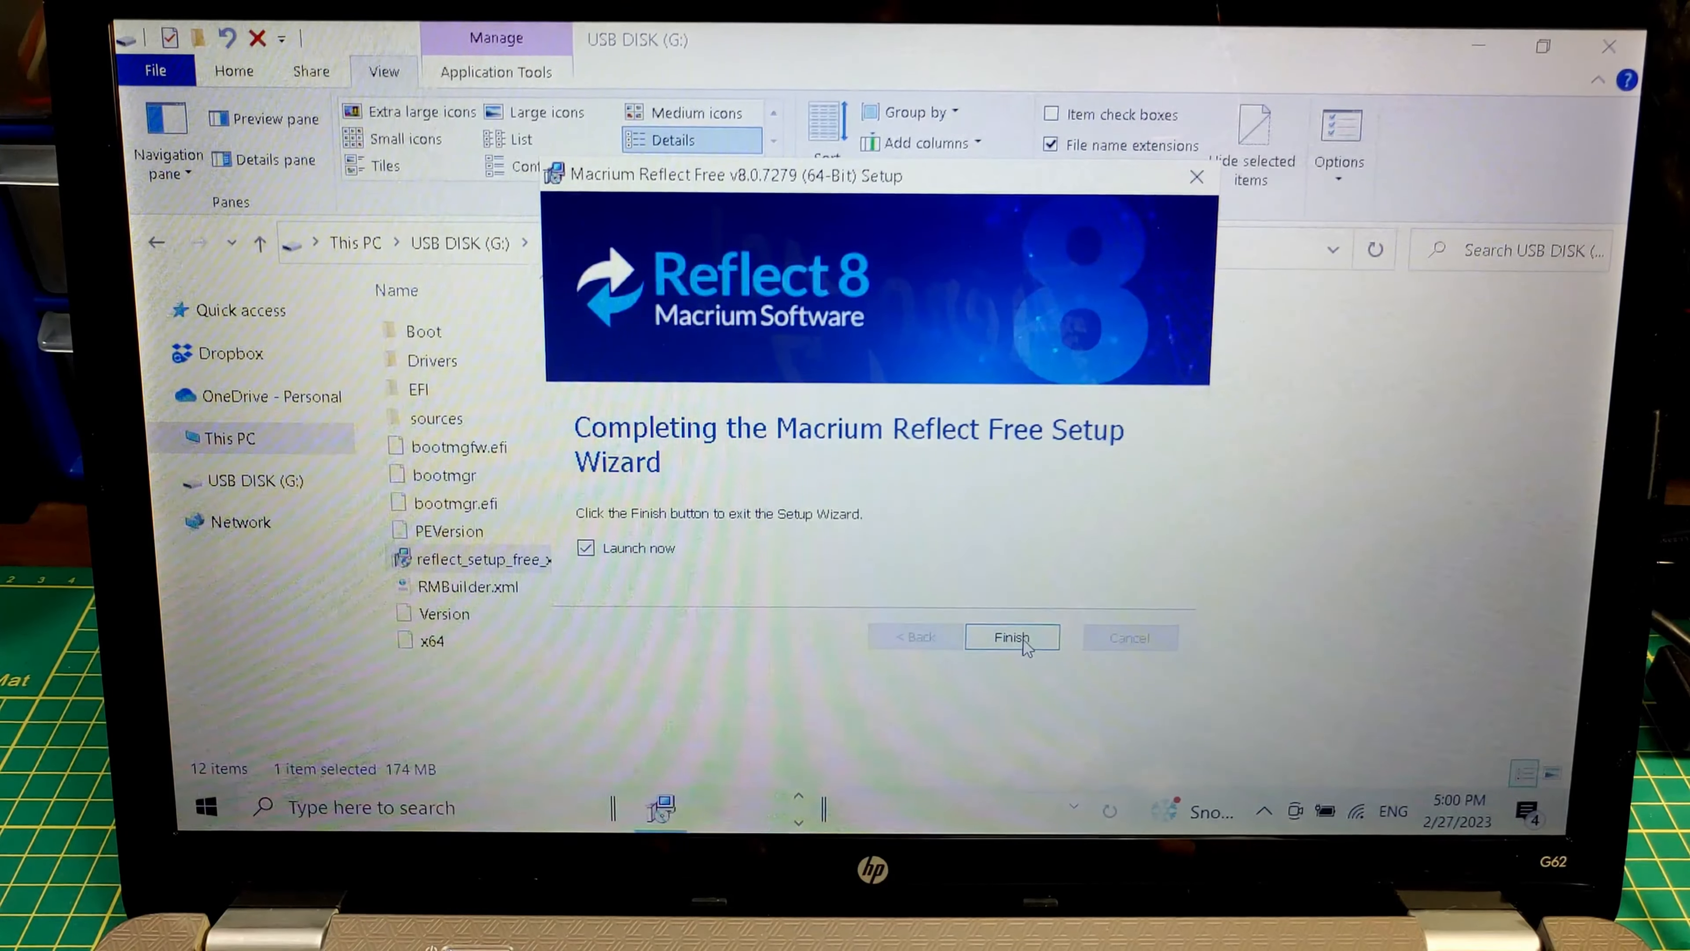
left_click(1010, 637)
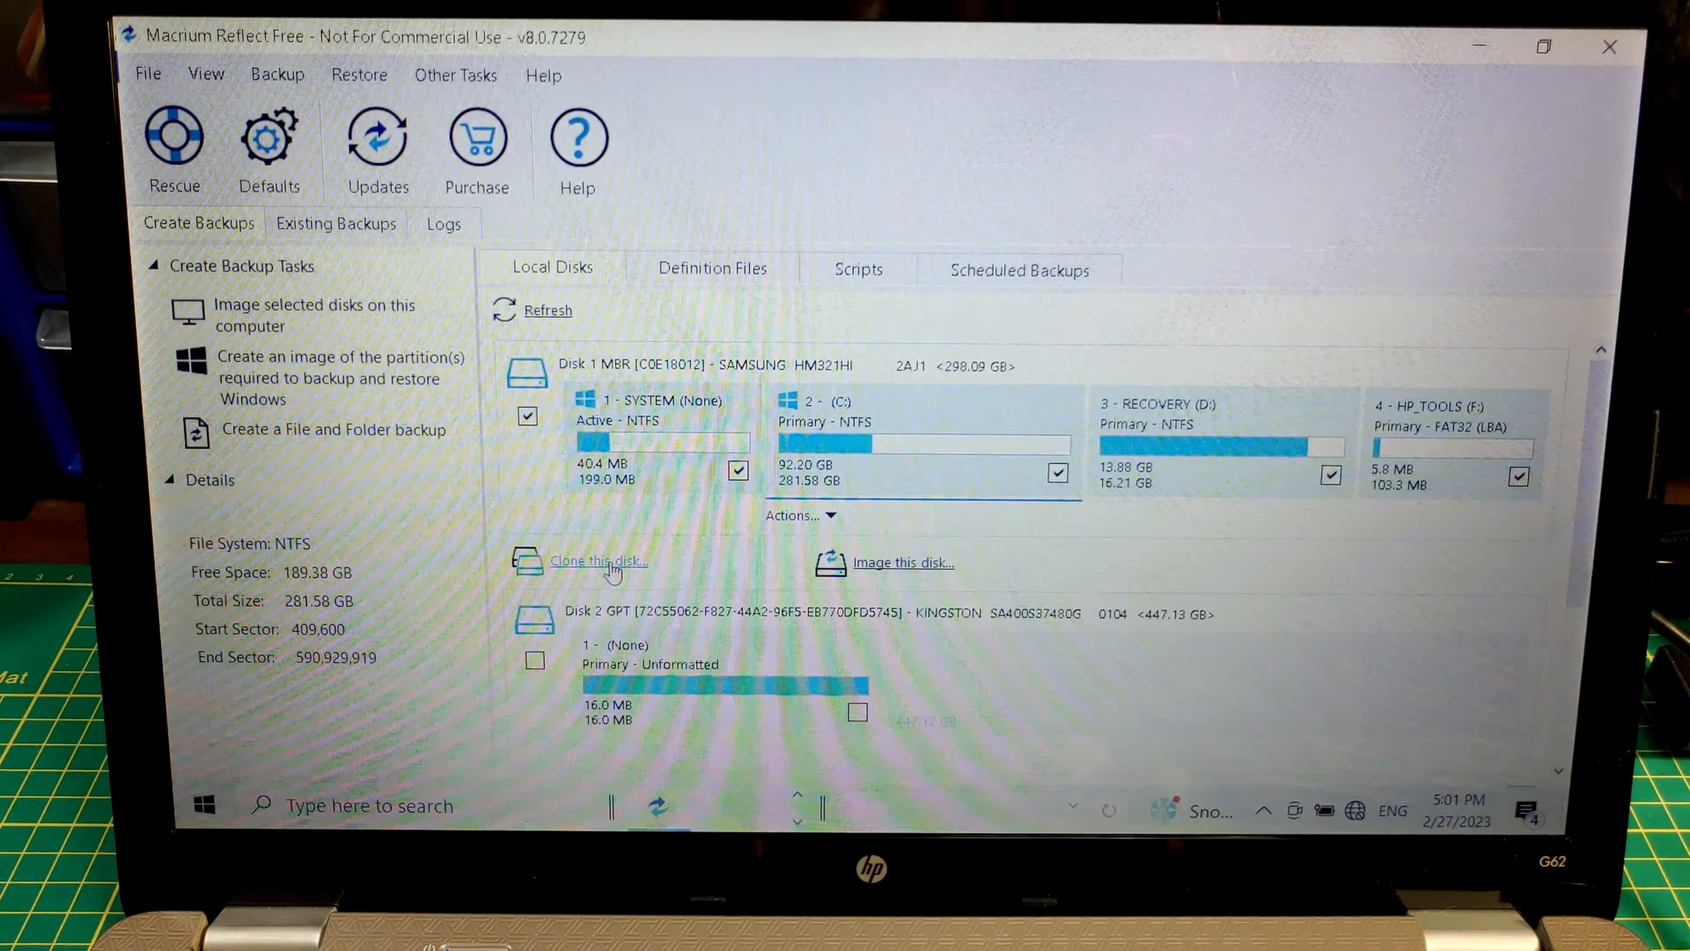
Start a clone of Disk 1, the Samsung internal disk, onto the Kingston SSD.
left_click(596, 561)
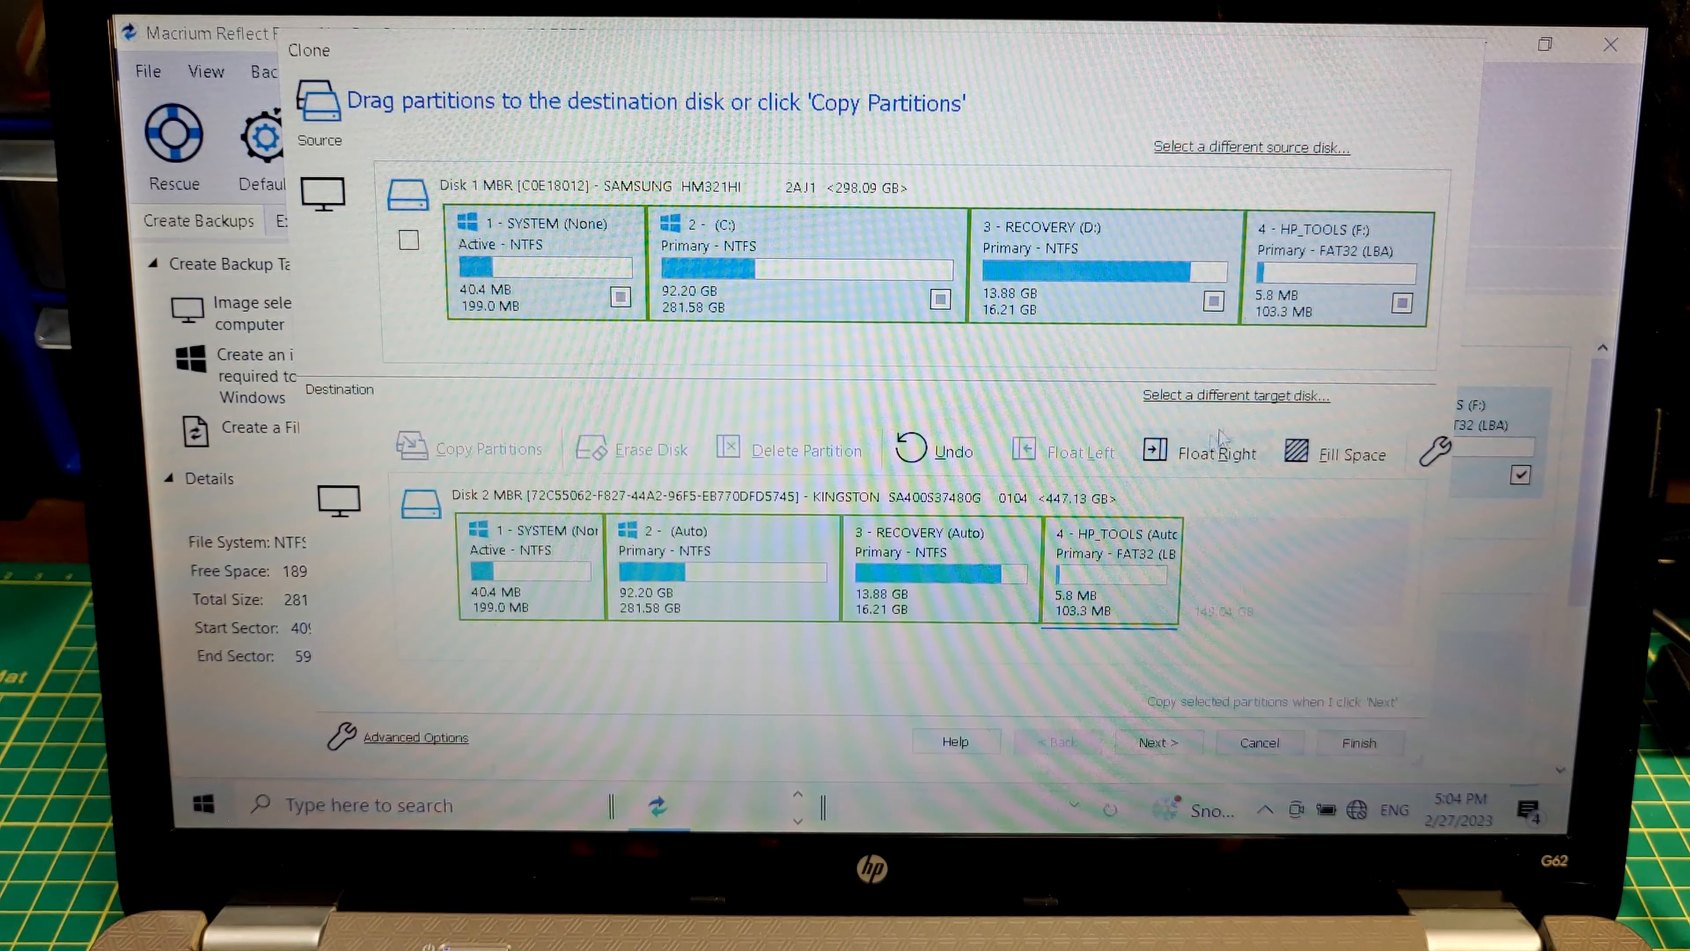
mouse_move(1216, 452)
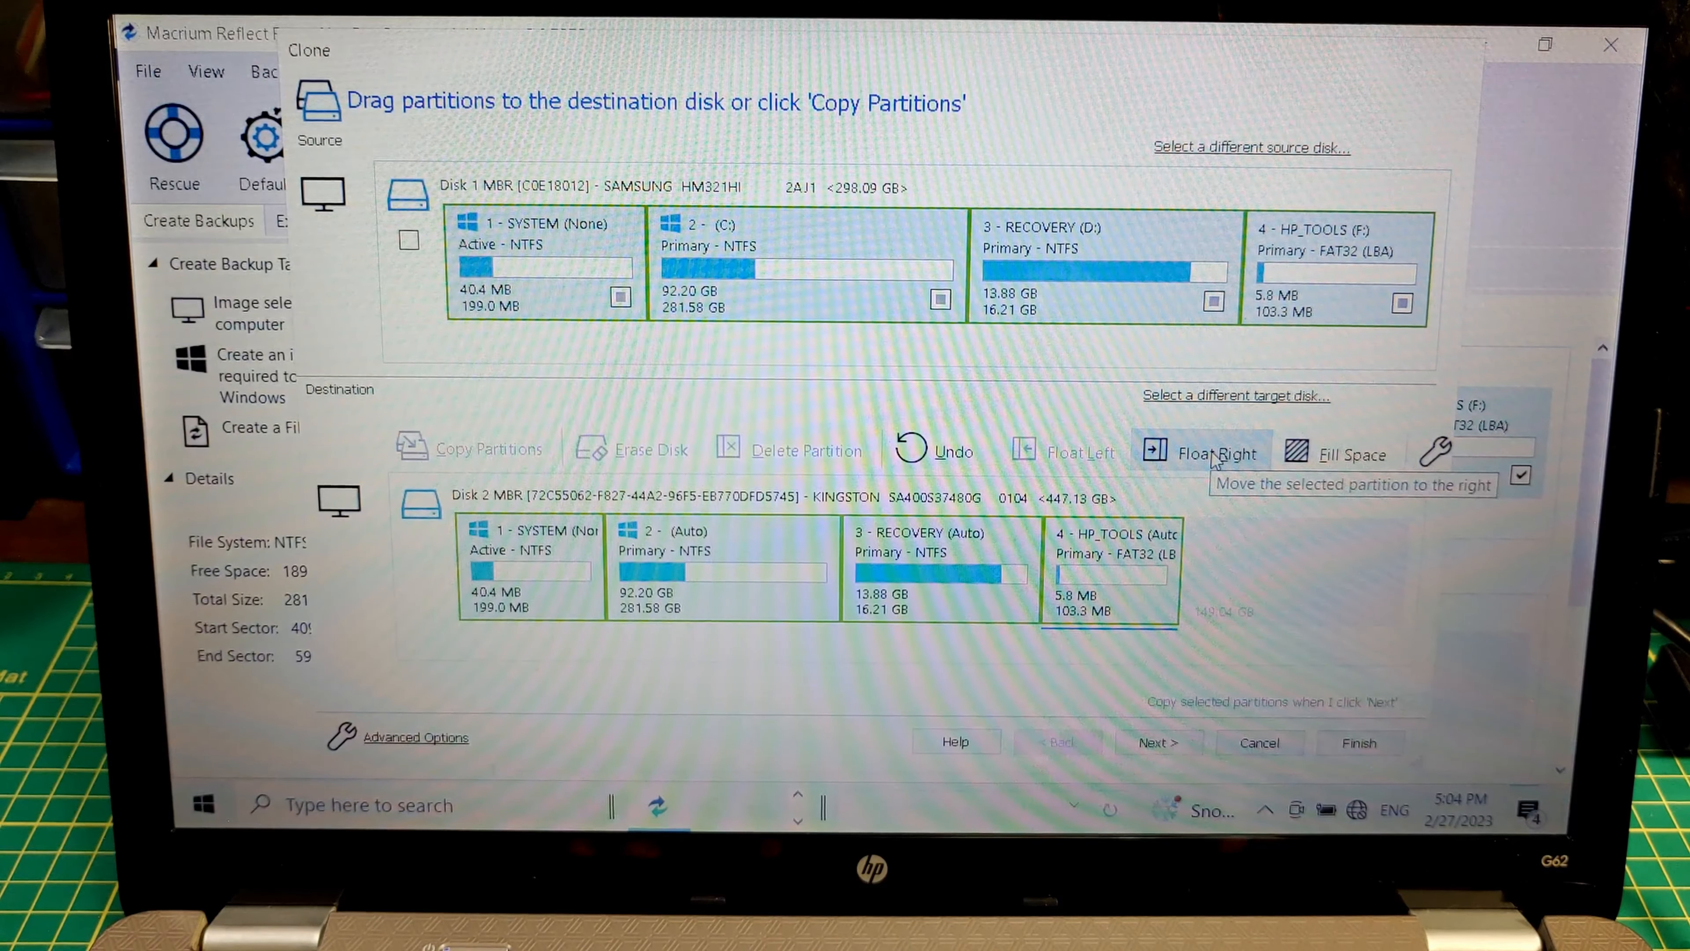
Float HP_TOOLS and RECOVERY right, fill C: to 430.62 GB and continue to the clone summary.
left_click(1199, 451)
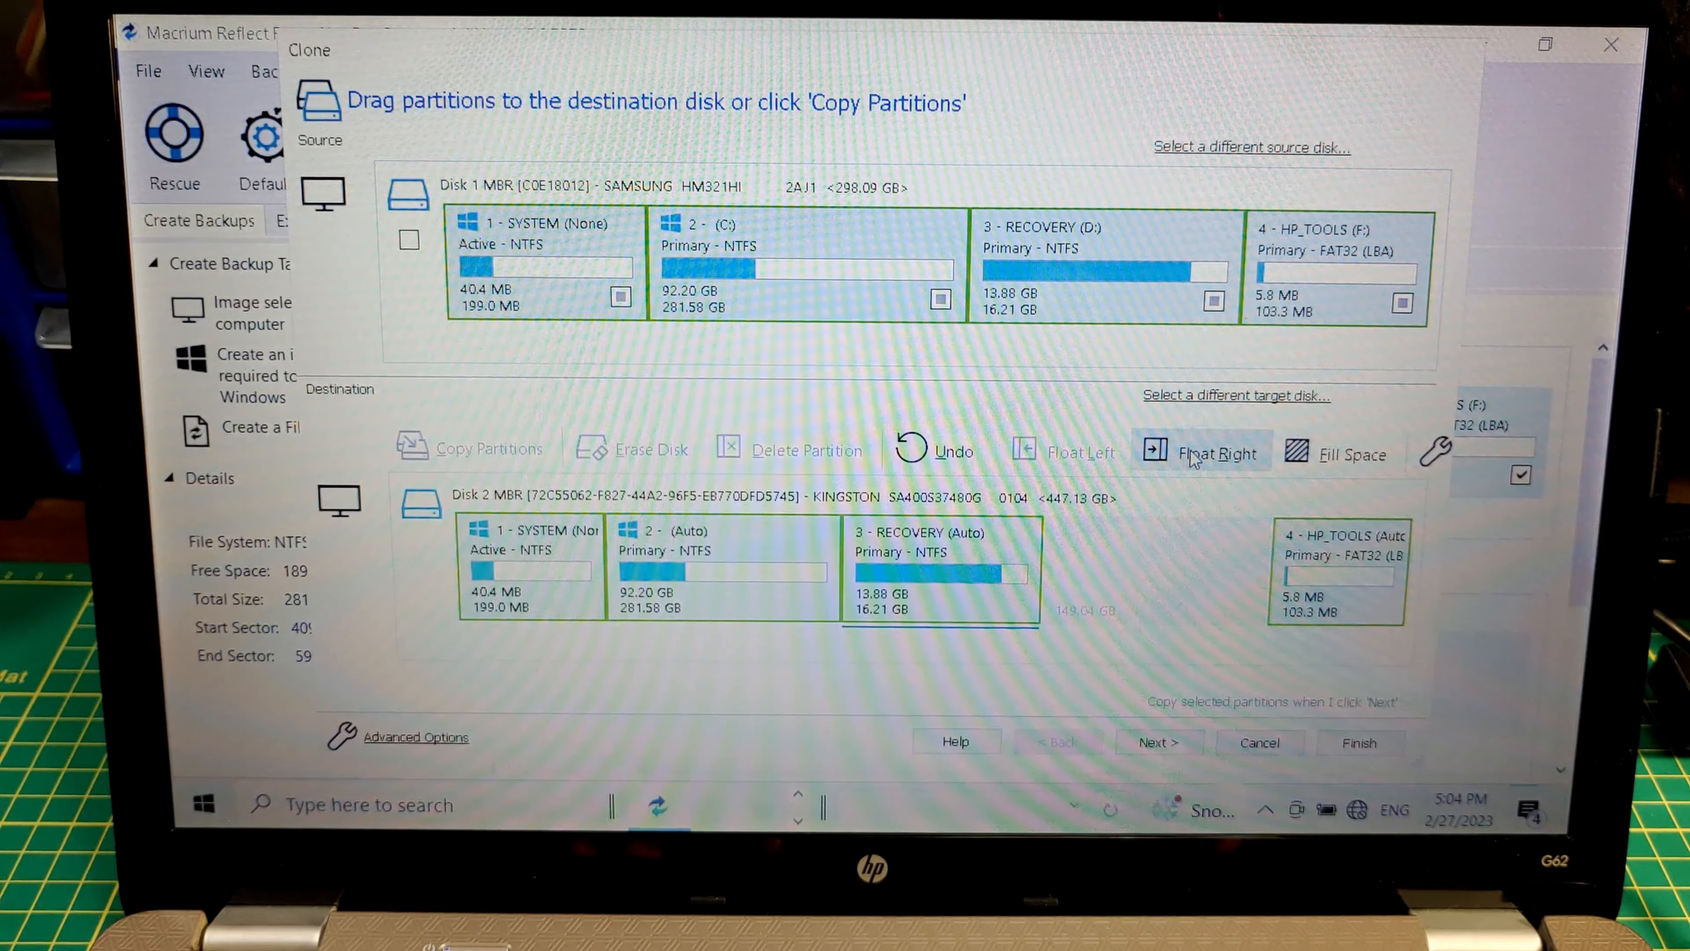
left_click(1215, 451)
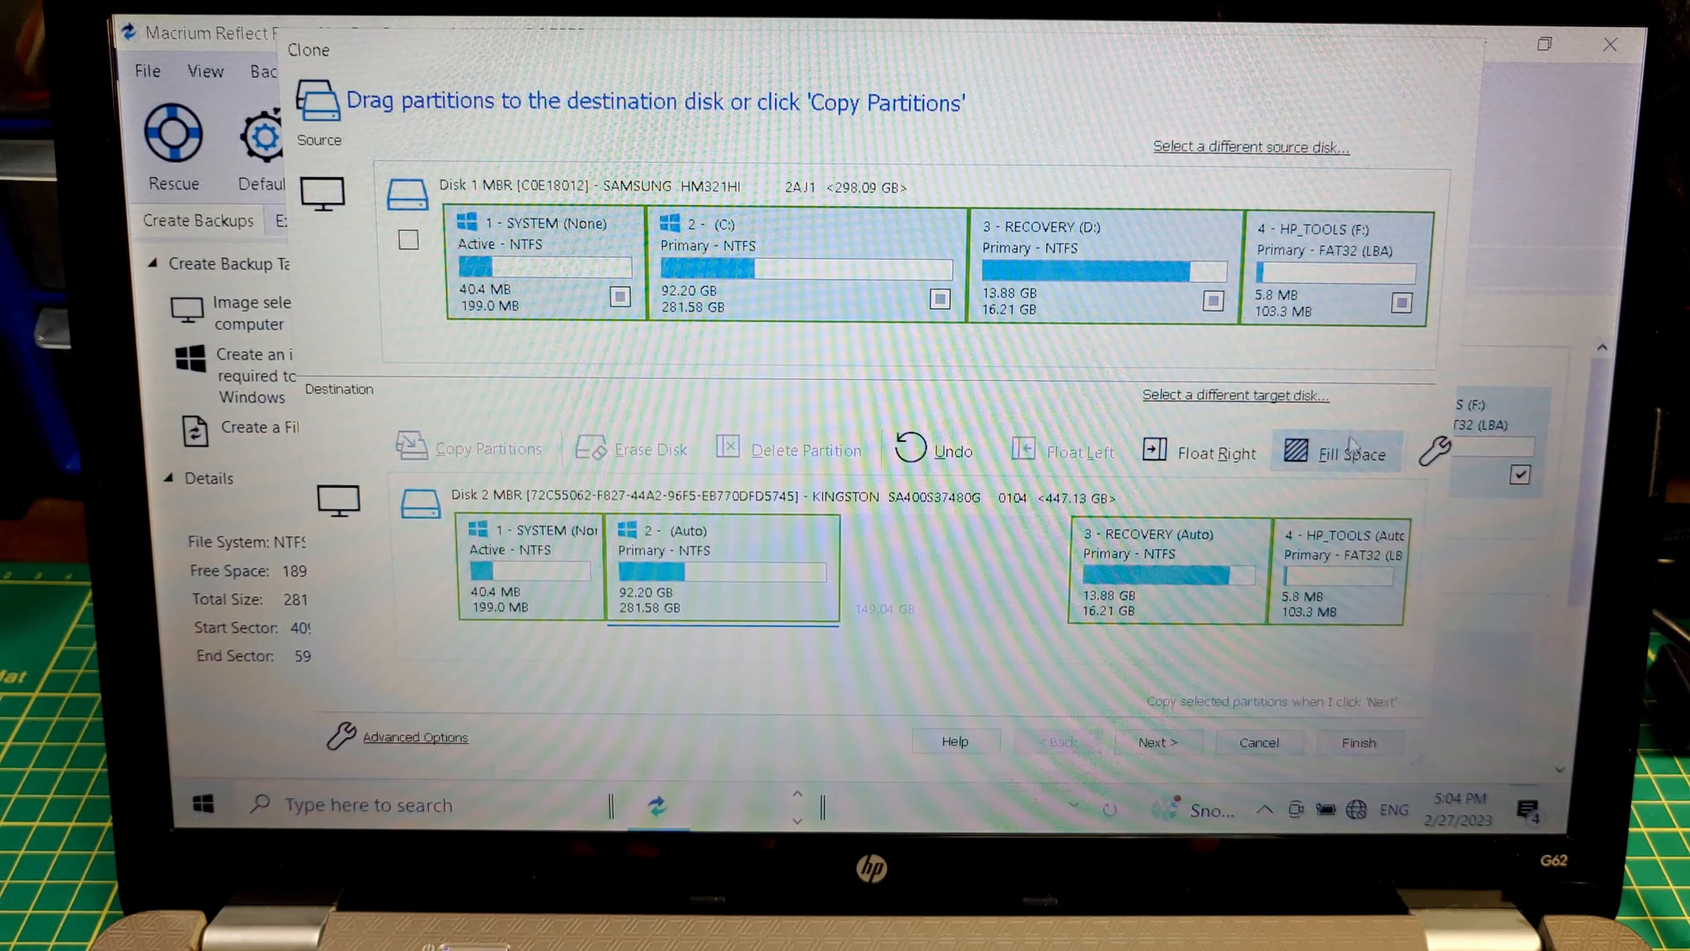
left_click(1348, 453)
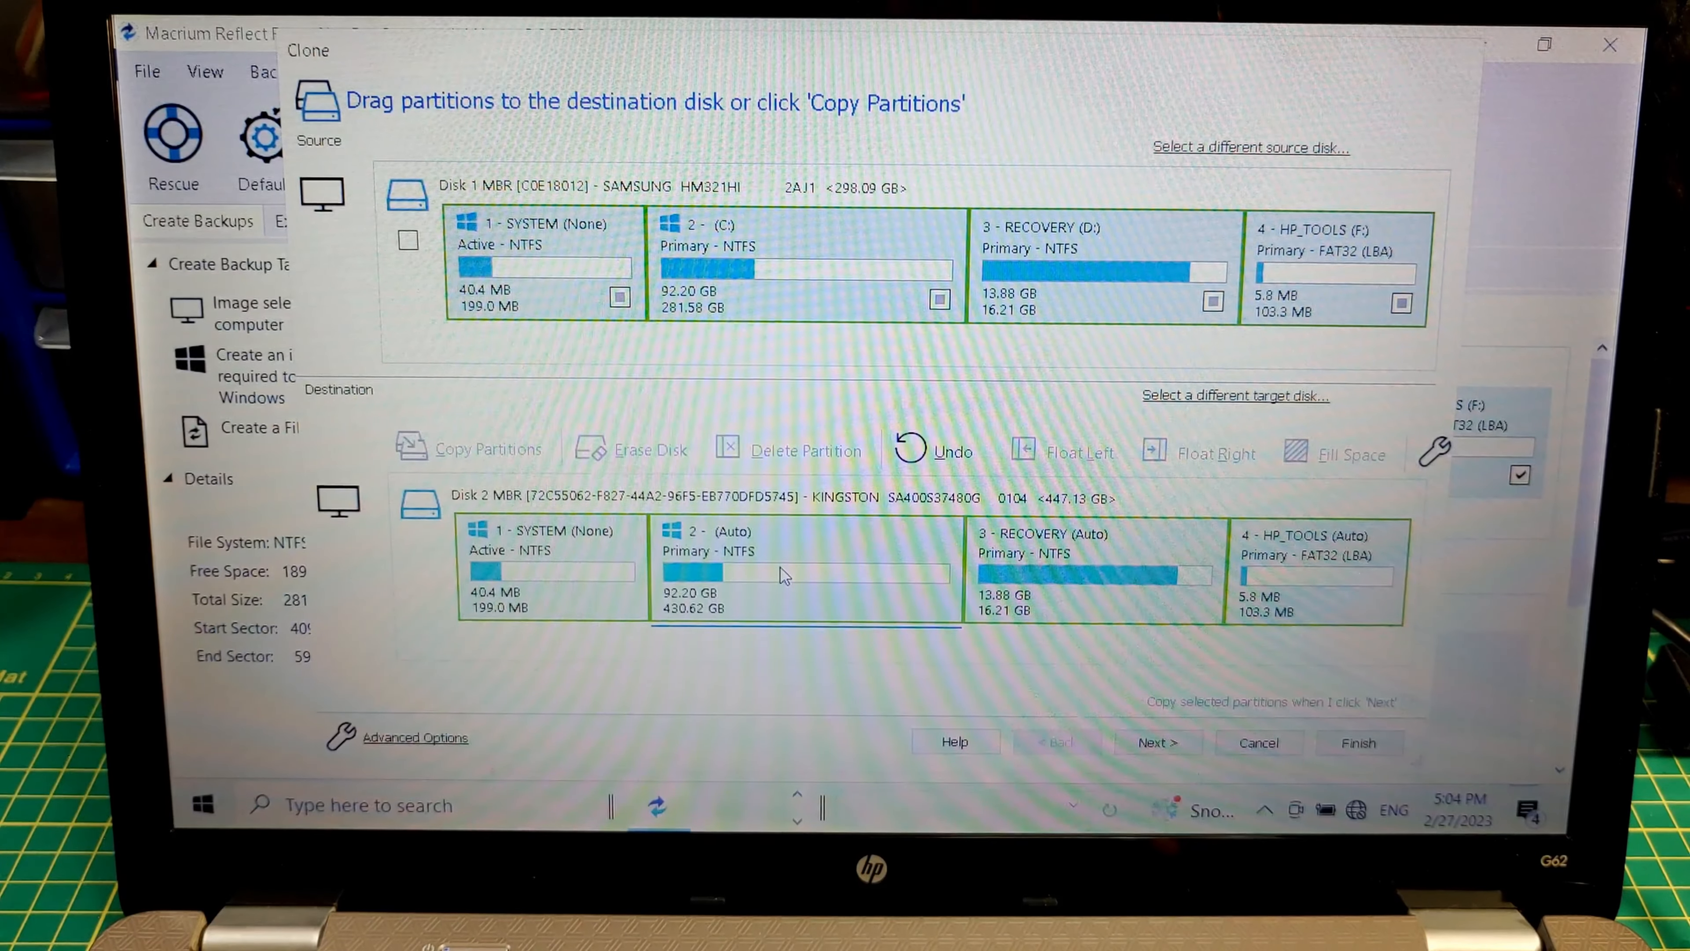
left_click(1158, 742)
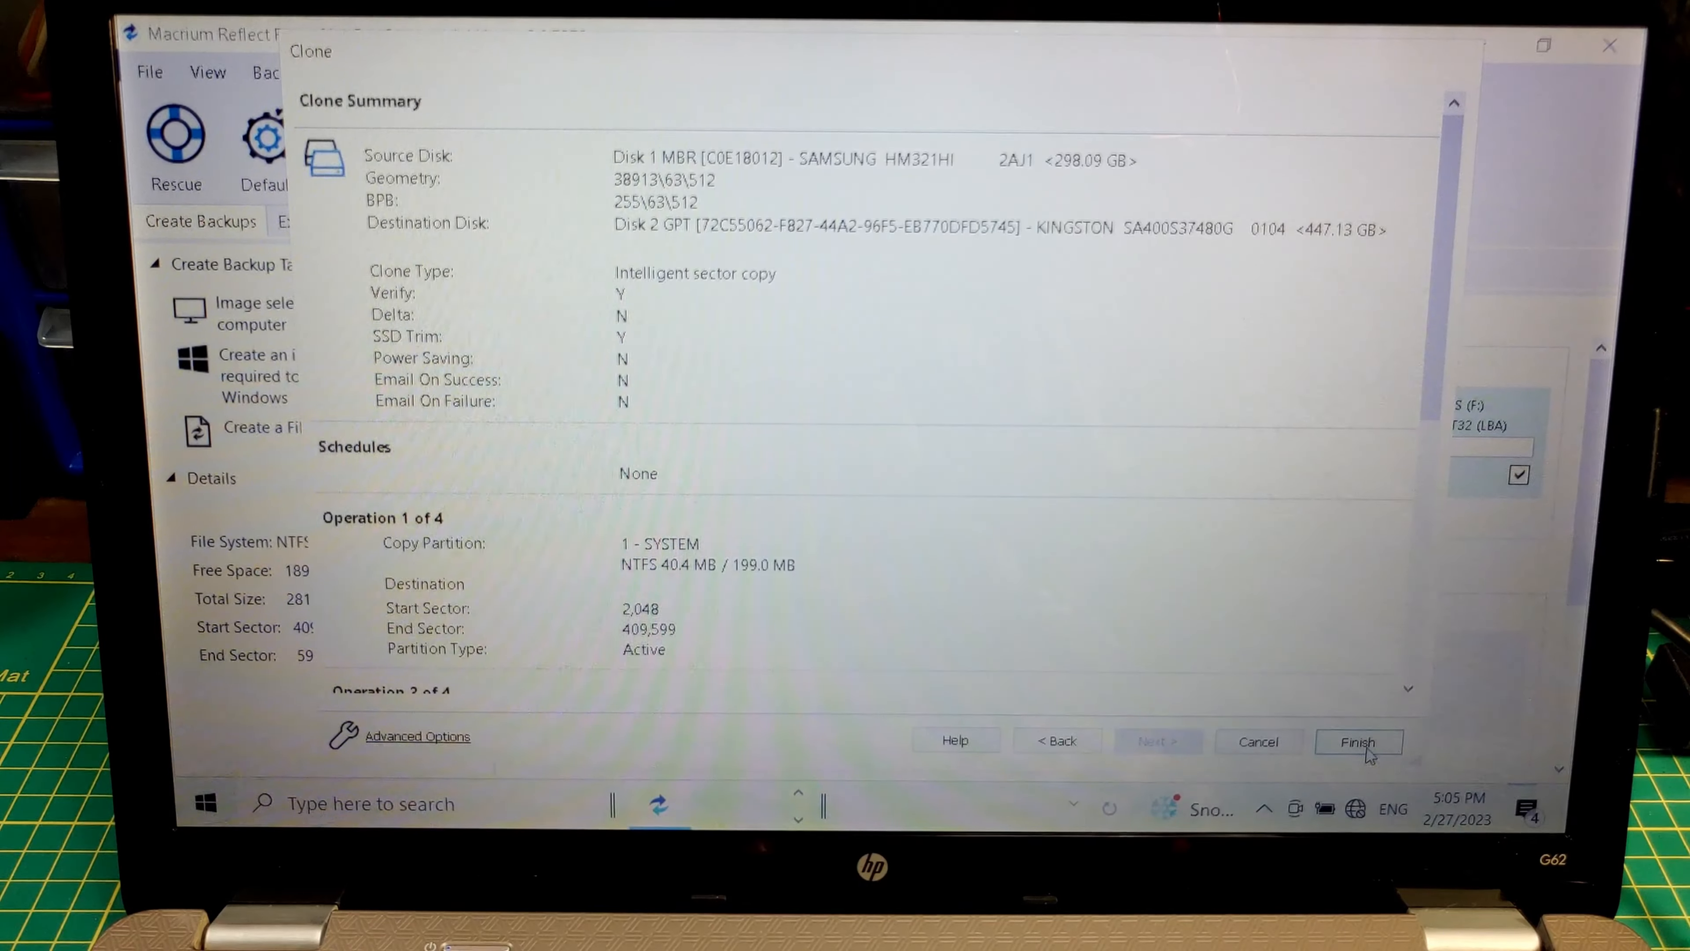
Run the clone to 100% completion in 03:04:01 and dismiss the completion message.
left_click(1357, 741)
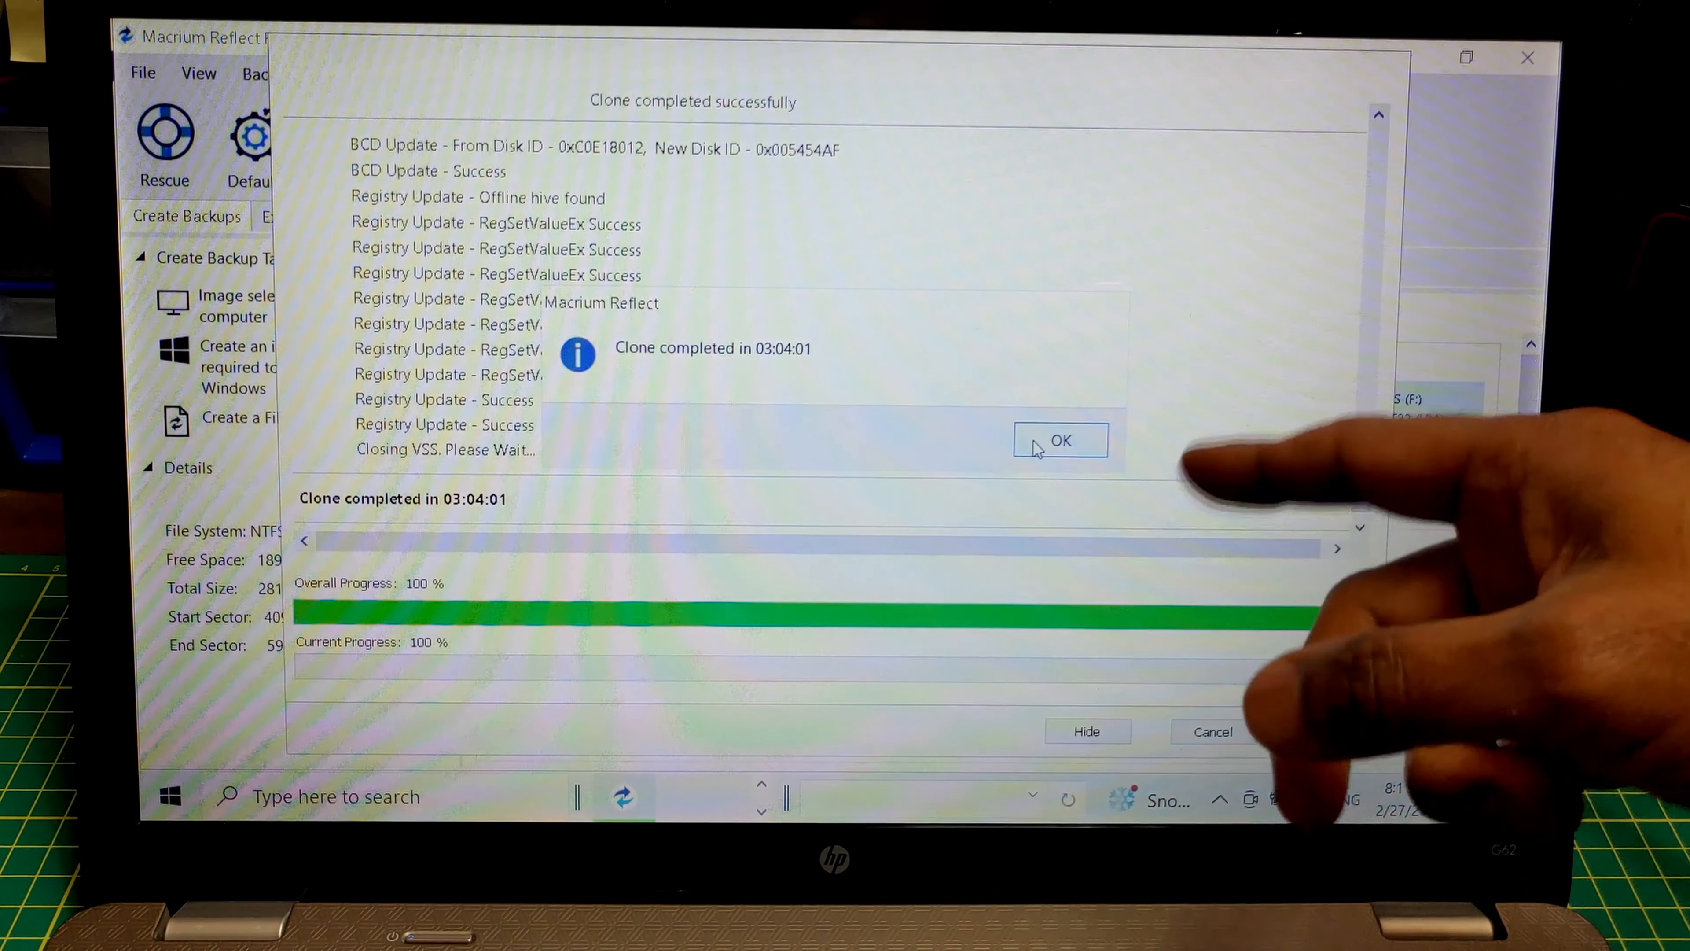
mouse_move(1035, 447)
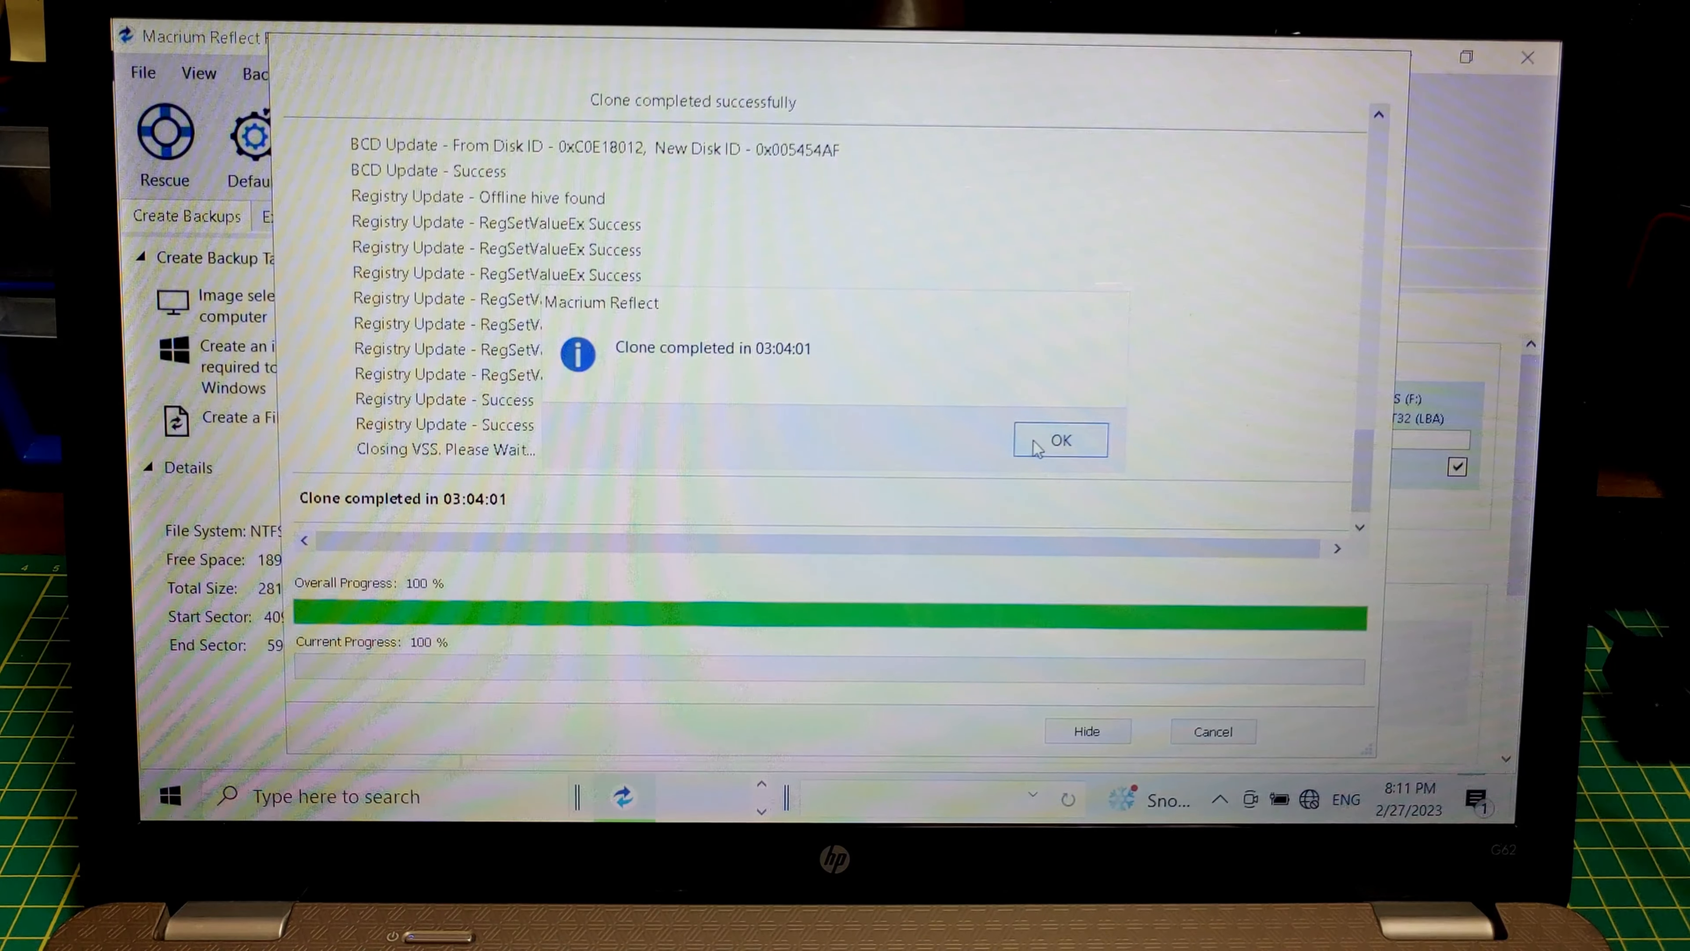
left_click(1058, 440)
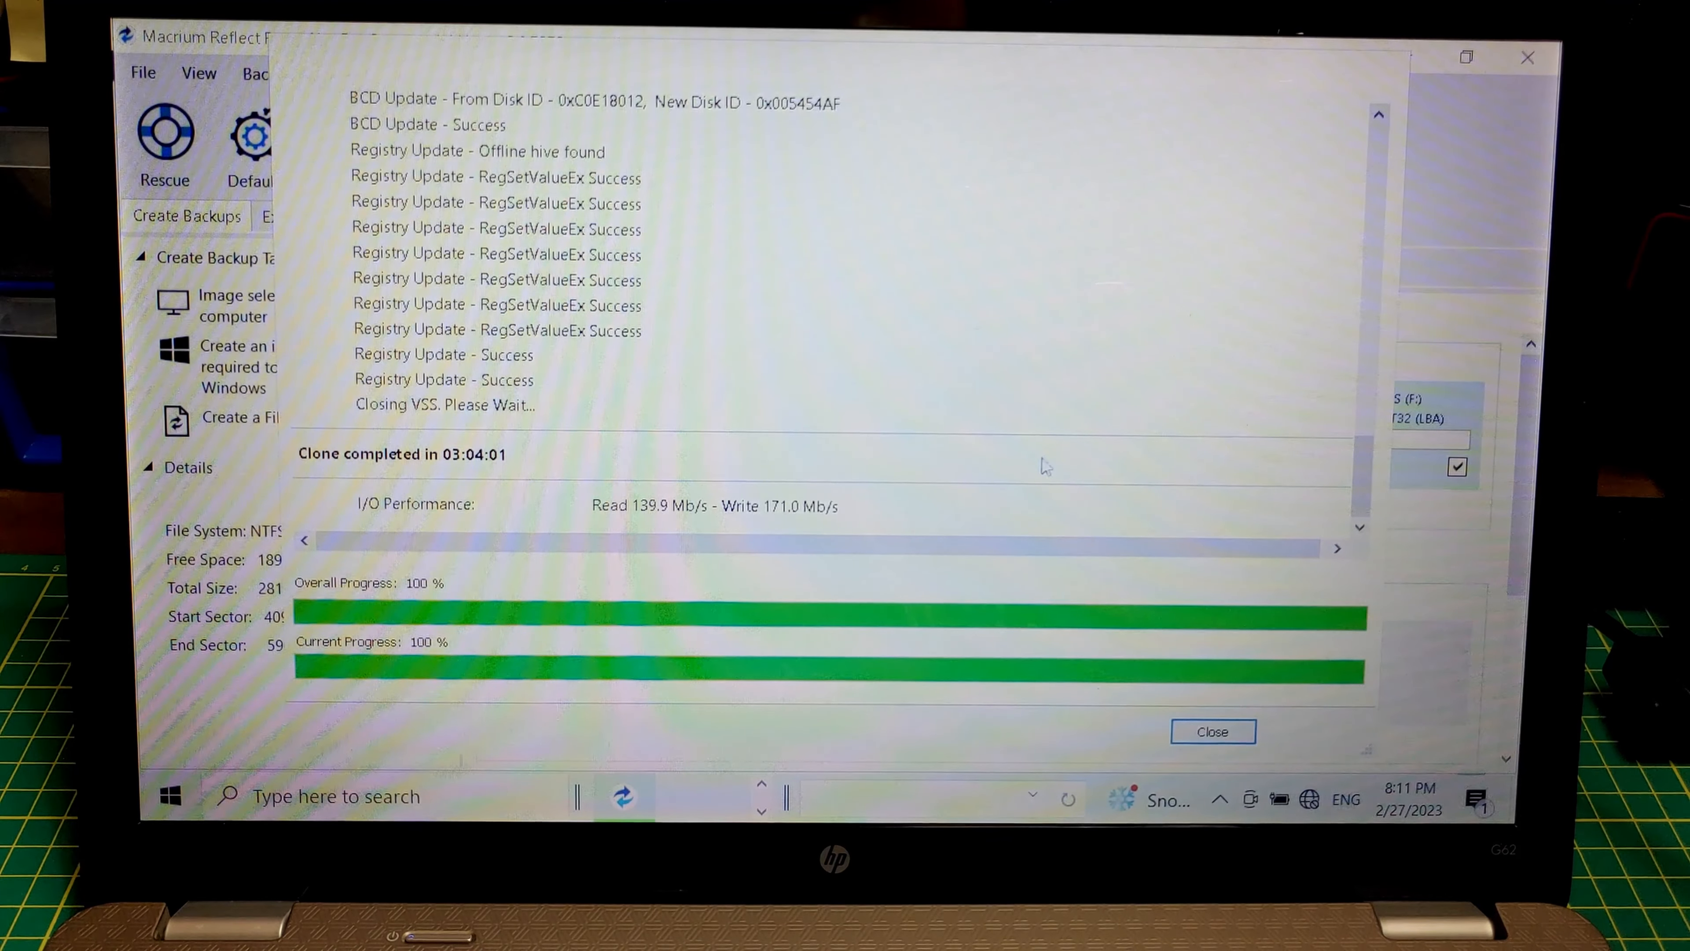